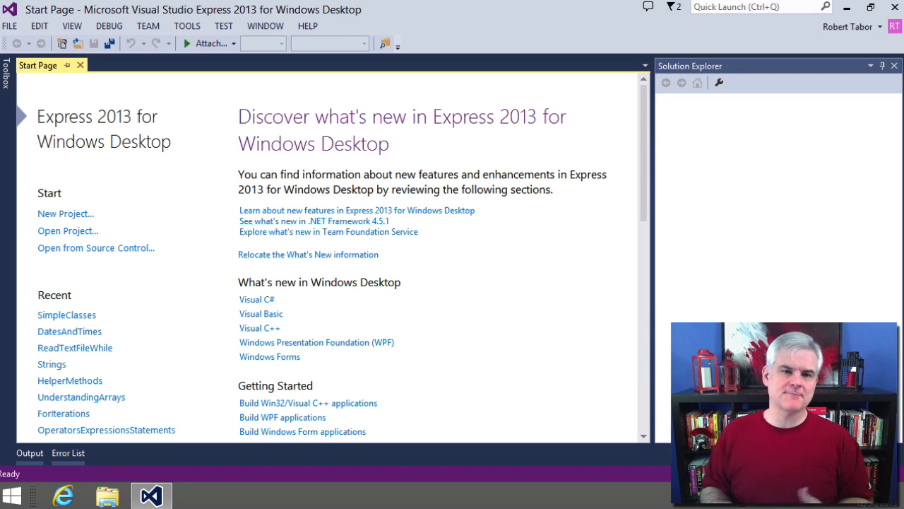
{"action": "mouse_move", "coordinate": [437, 128]}
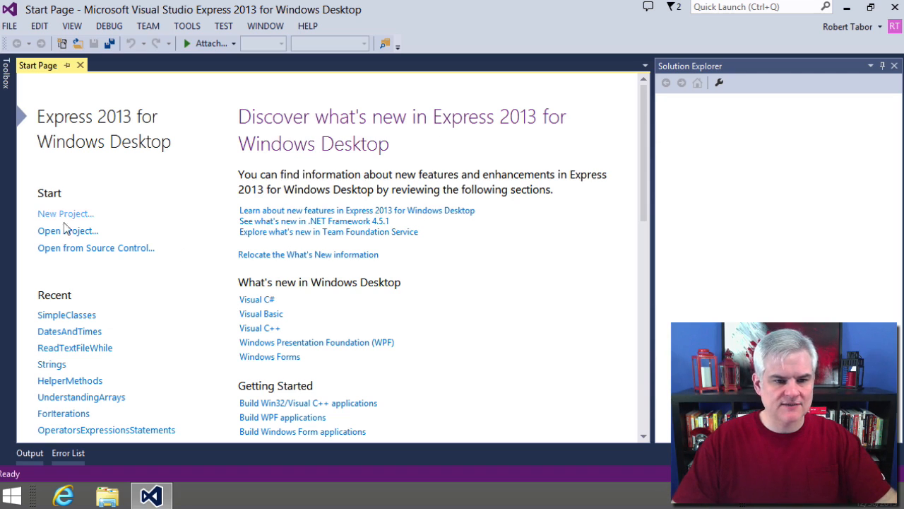
- Create a Visual C# Console Application project named ObjectLifetime
{"action": "left_click", "coordinate": [65, 214]}
{"action": "type", "text": "O"}
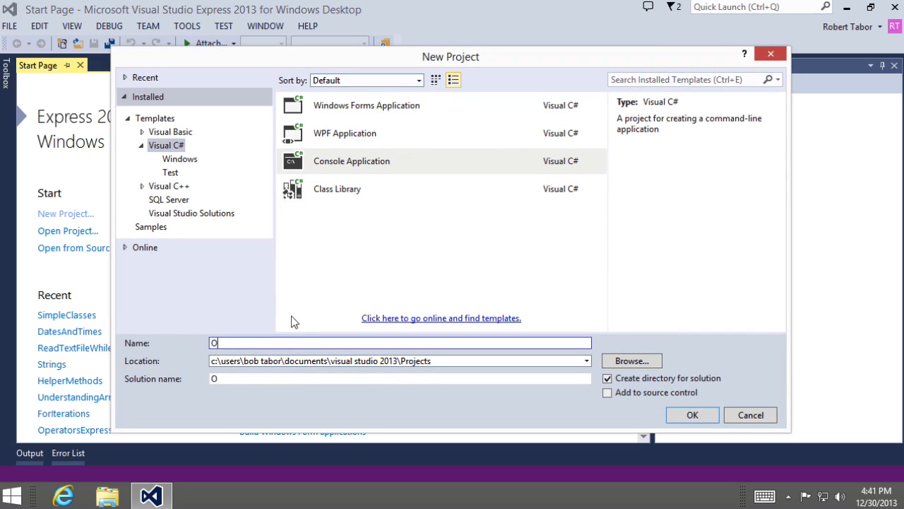
{"action": "left_click", "coordinate": [691, 415]}
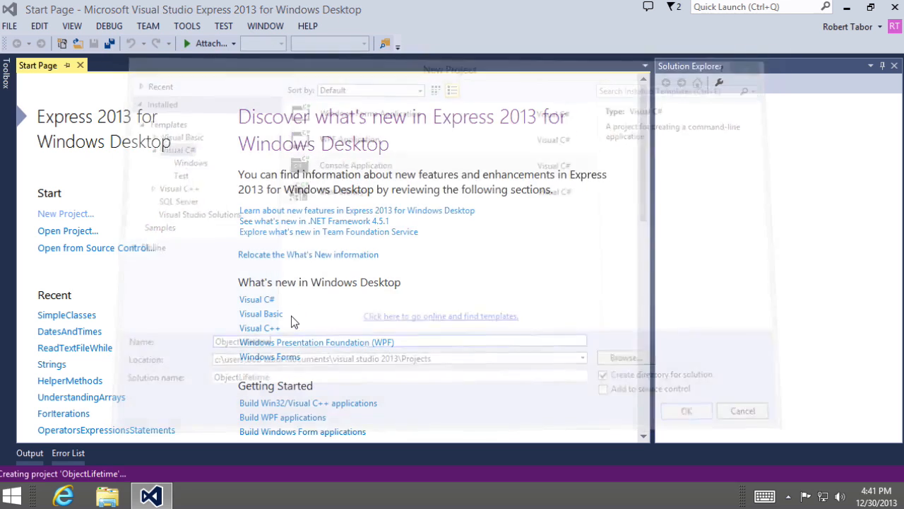
- Add a Car class with Make, Model, Year and Color auto-properties, and start a new line in Main
{"action": "left_click", "coordinate": [685, 410]}
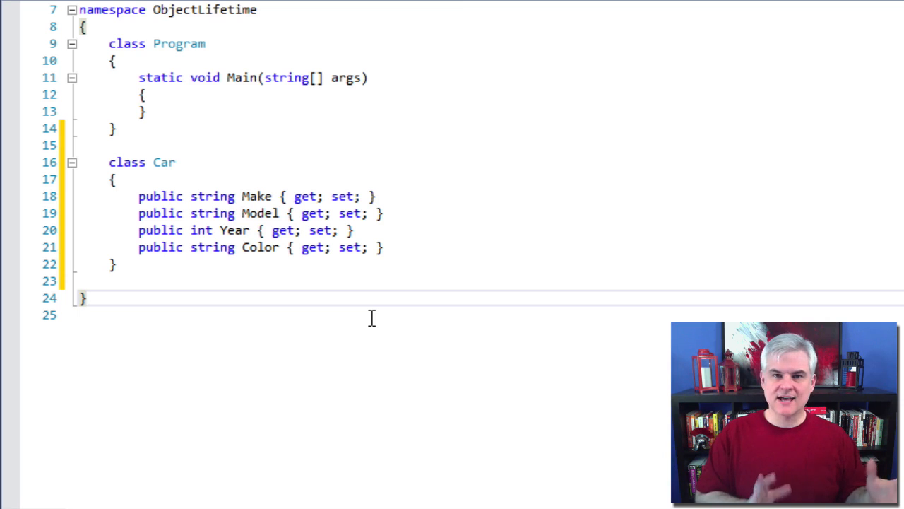
{"action": "left_click", "coordinate": [84, 297]}
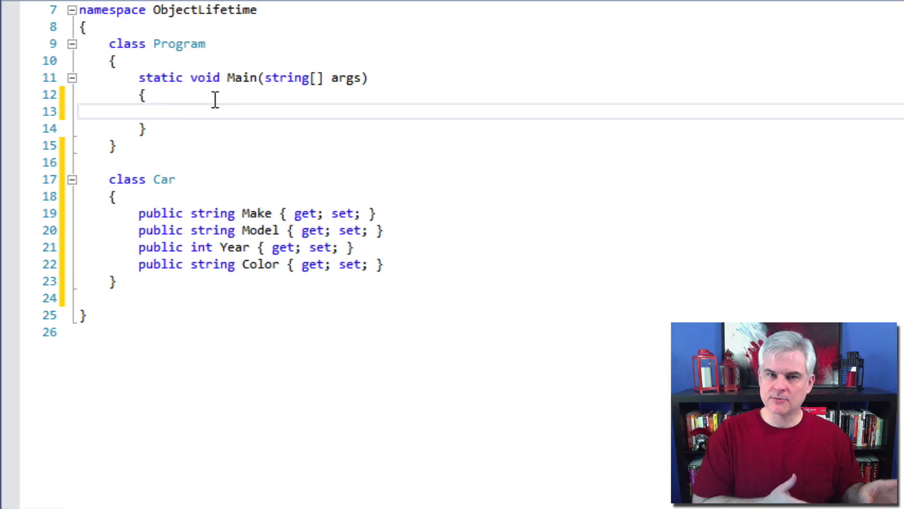
- Write Car myCar = new Car(); on the empty line in Main
{"action": "type", "text": "Car"}
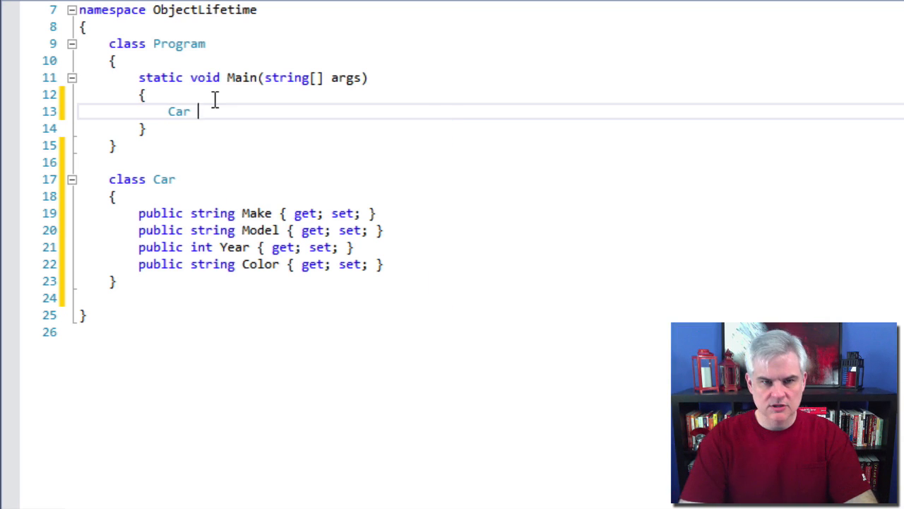
{"action": "type", "text": "myCar = new Car();"}
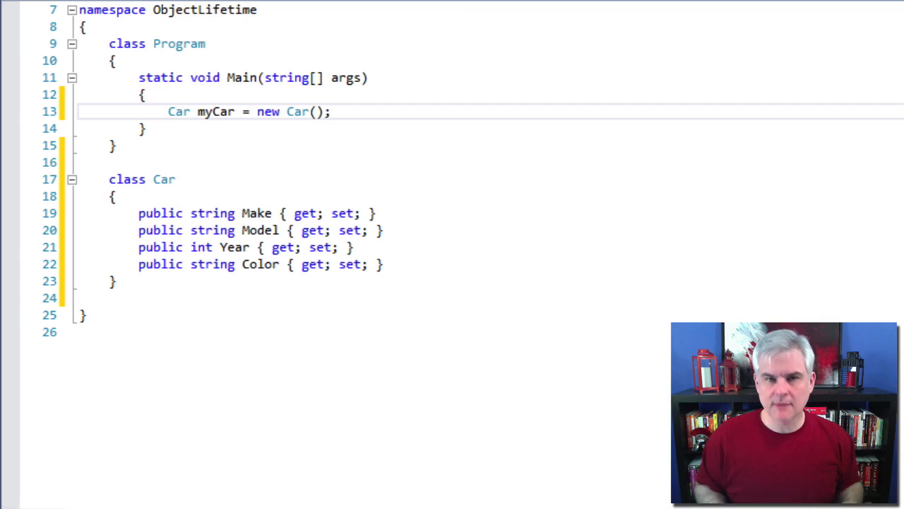
- Place the cursor at the end of the myCar line to add blank lines
{"action": "left_click", "coordinate": [332, 112]}
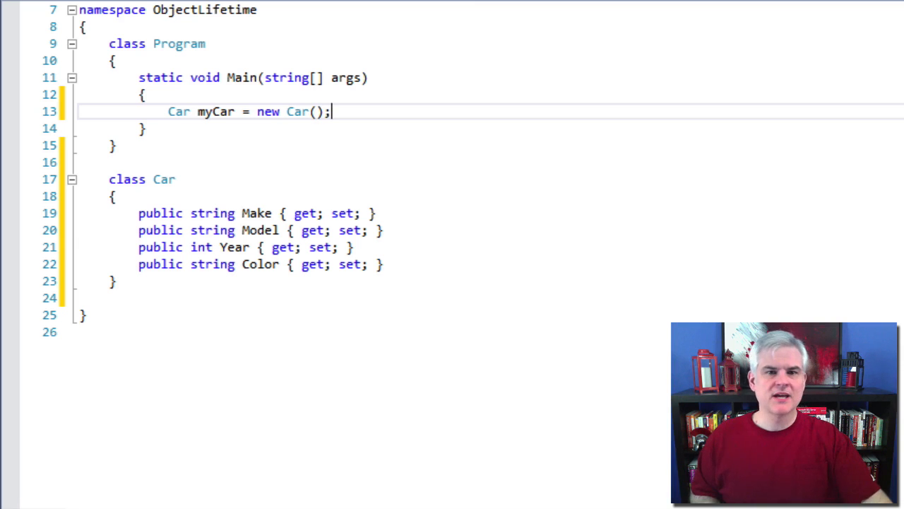
{"action": "mouse_move", "coordinate": [362, 113]}
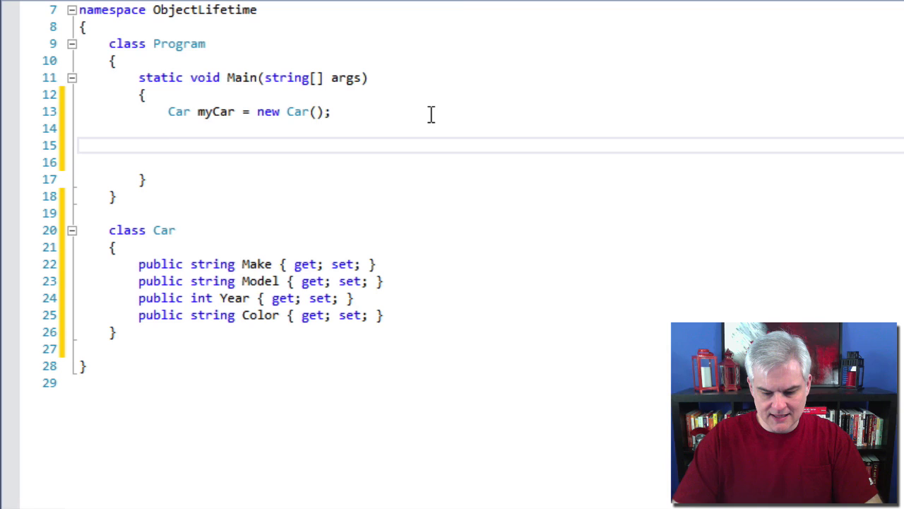
- Add a '// set properties' comment and declare Car myOtherCar = myCar;
{"action": "type", "text": "// set pr"}
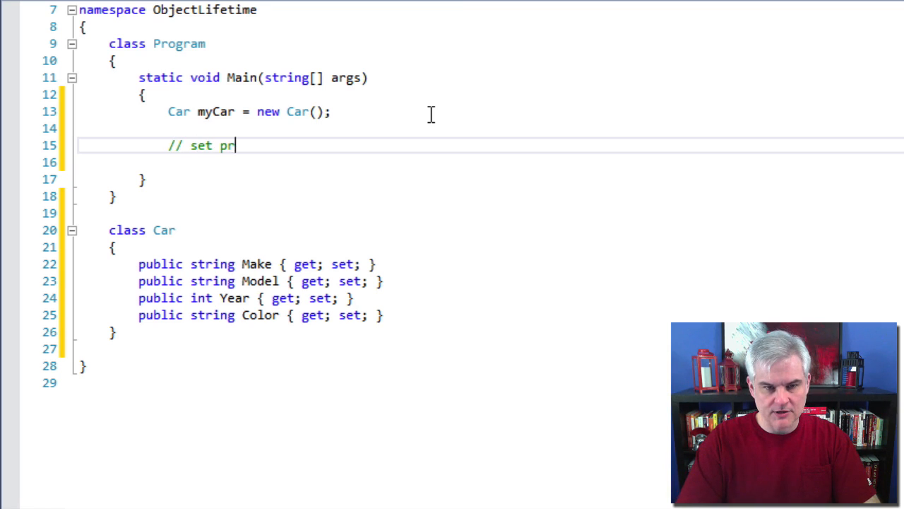
{"action": "type", "text": "operties"}
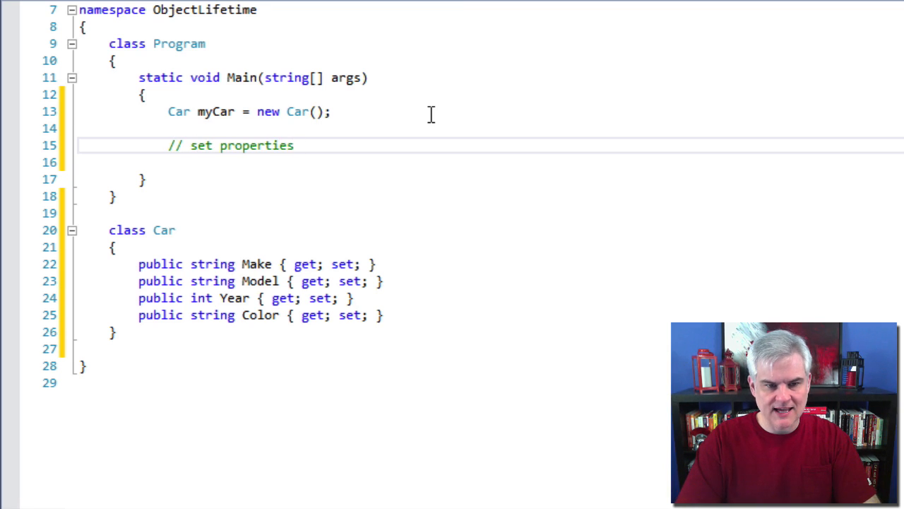
{"action": "type", "text": "C"}
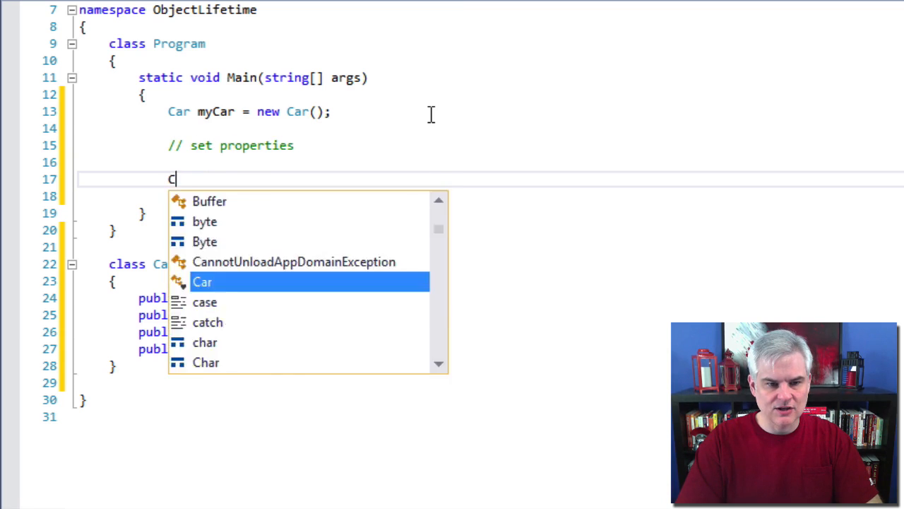
{"action": "type", "text": "ar myOtherCar = myCar;"}
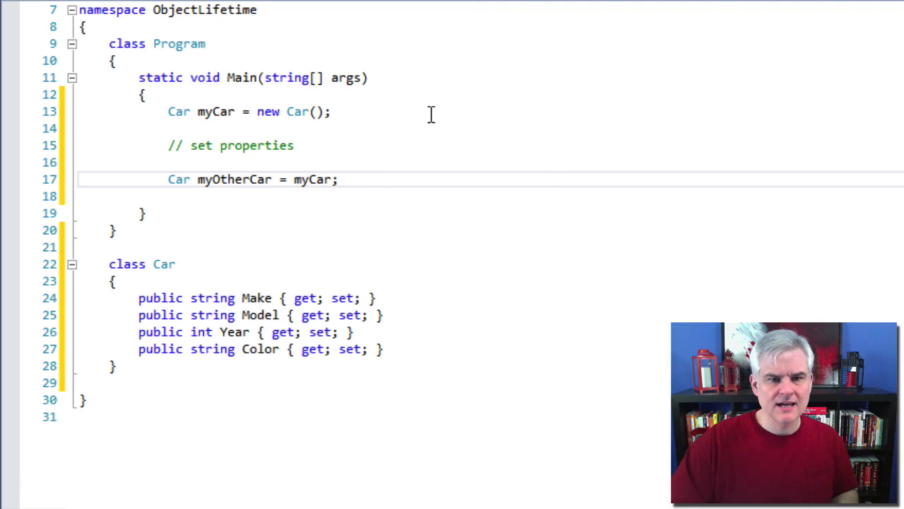
{"action": "left_click", "coordinate": [340, 178]}
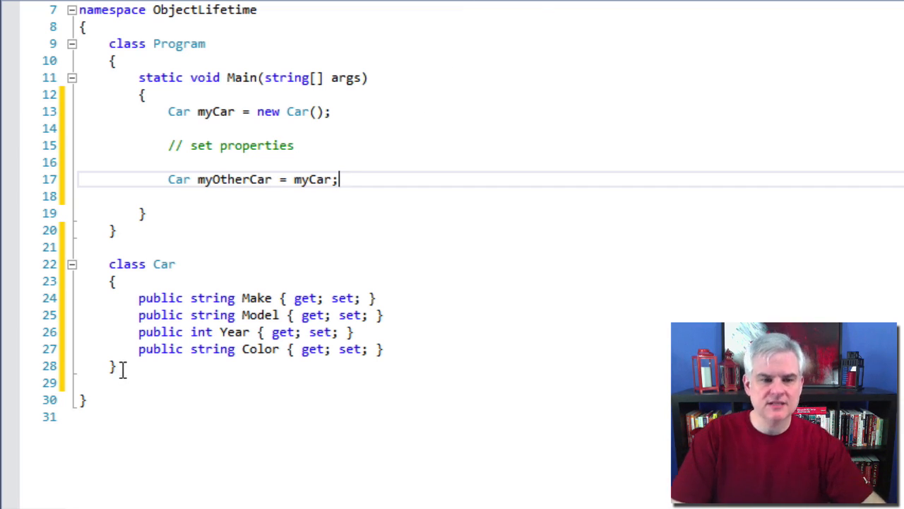
- Write myOtherCar = null; and myCar = null; below the myOtherCar assignment
{"action": "key", "text": "enter"}
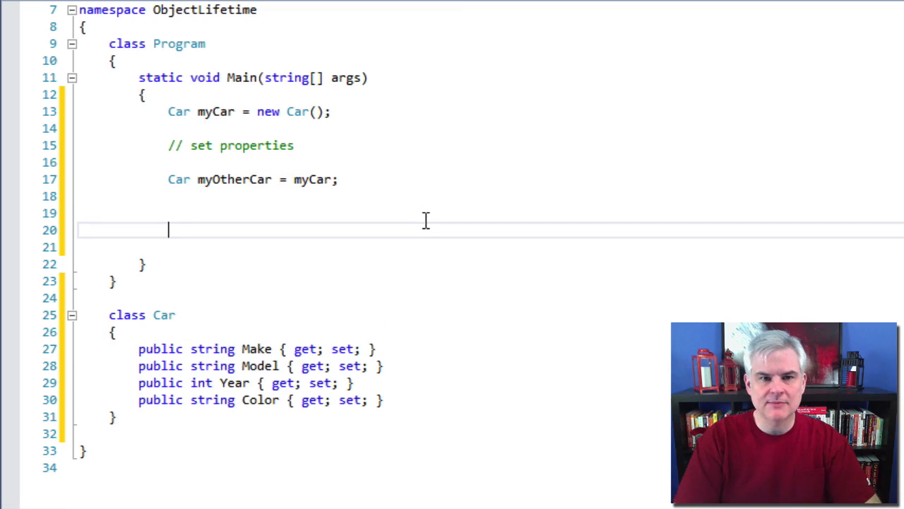
{"action": "type", "text": "my"}
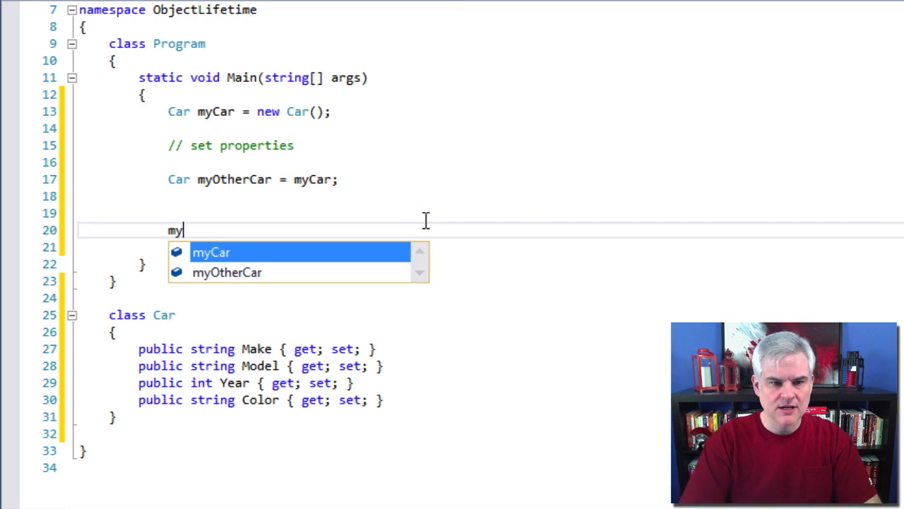
{"action": "type", "text": "Mo"}
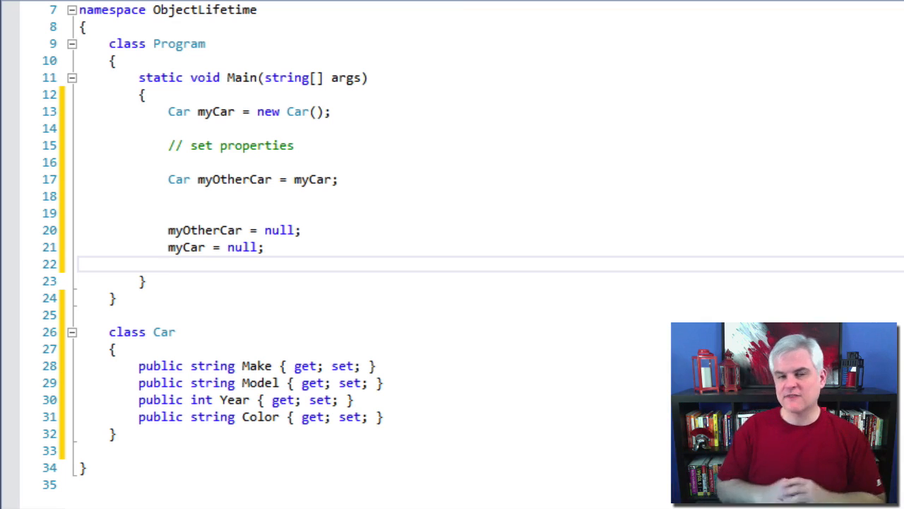
- Move the cursor to the blank line below the two null assignments
{"action": "left_click", "coordinate": [168, 263]}
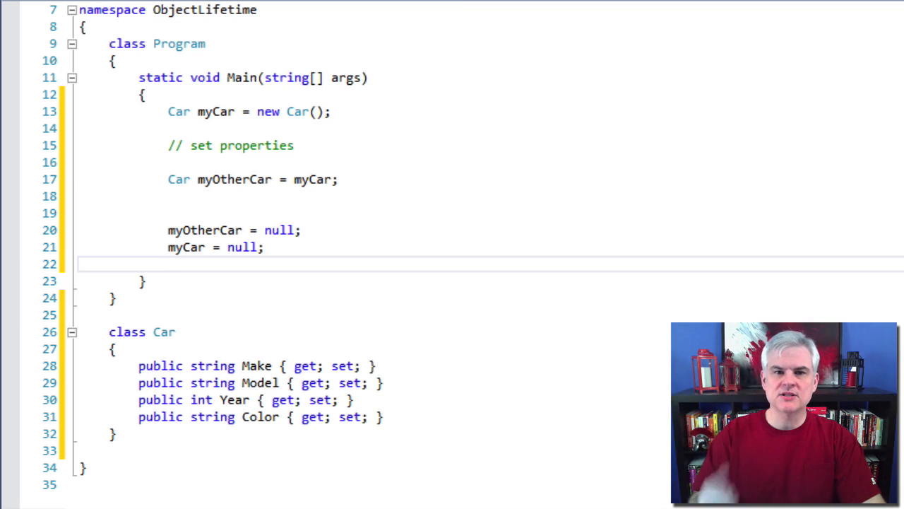
{"action": "left_click", "coordinate": [168, 264]}
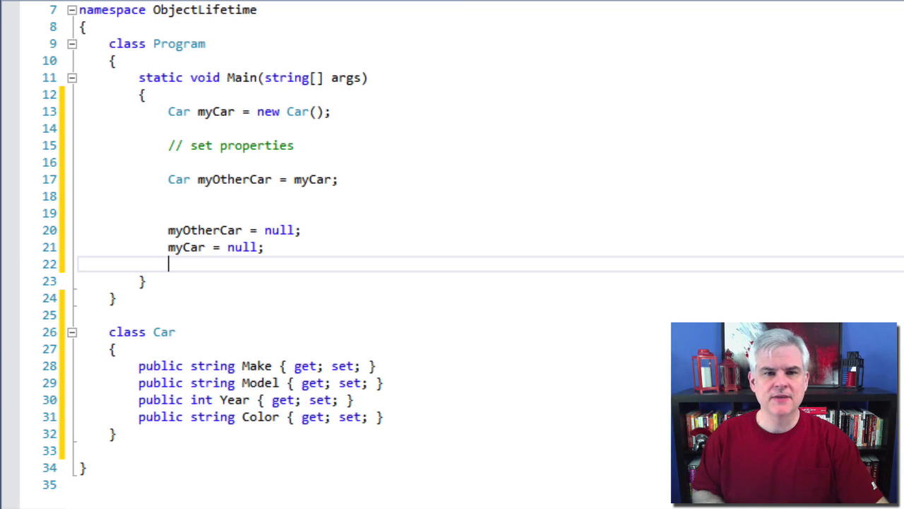
{"action": "mouse_move", "coordinate": [319, 245]}
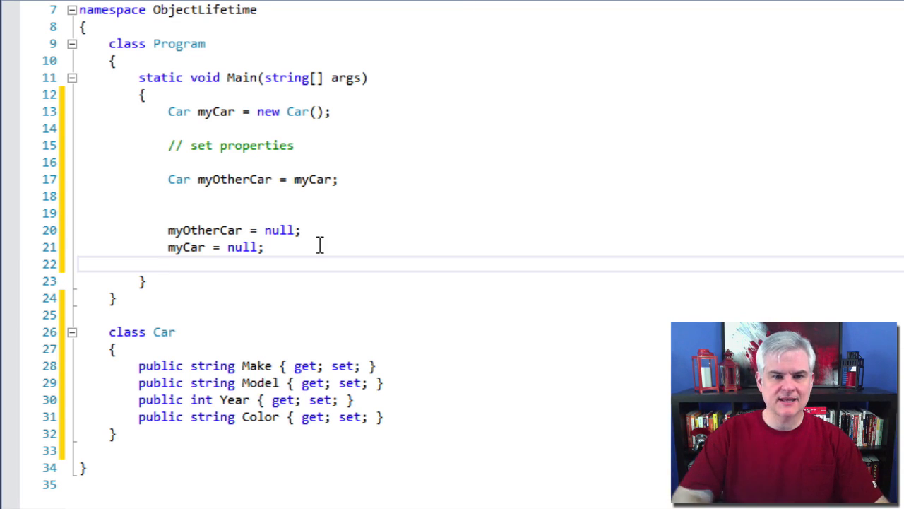
- Use the prop snippet to add a double OriginalPrice property to Car
{"action": "scroll", "scroll_direction": "down", "scroll_amount": 3}
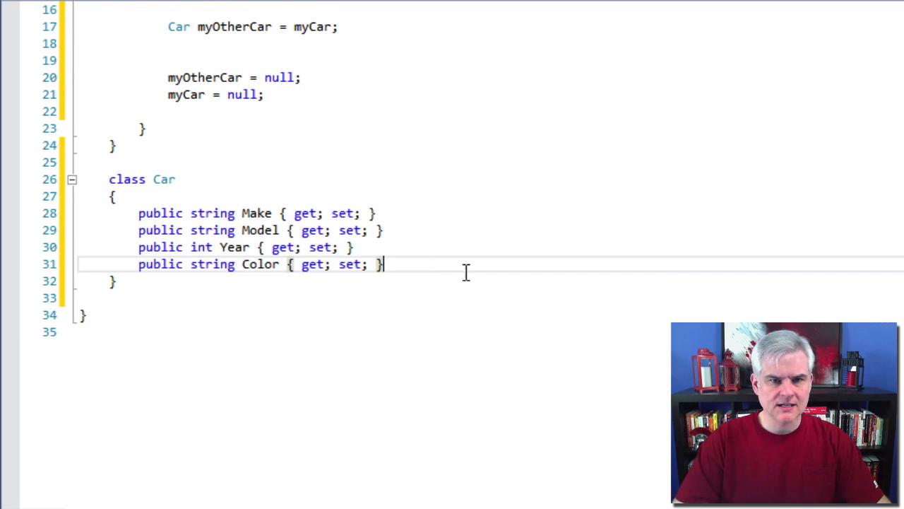
{"action": "mouse_move", "coordinate": [262, 188]}
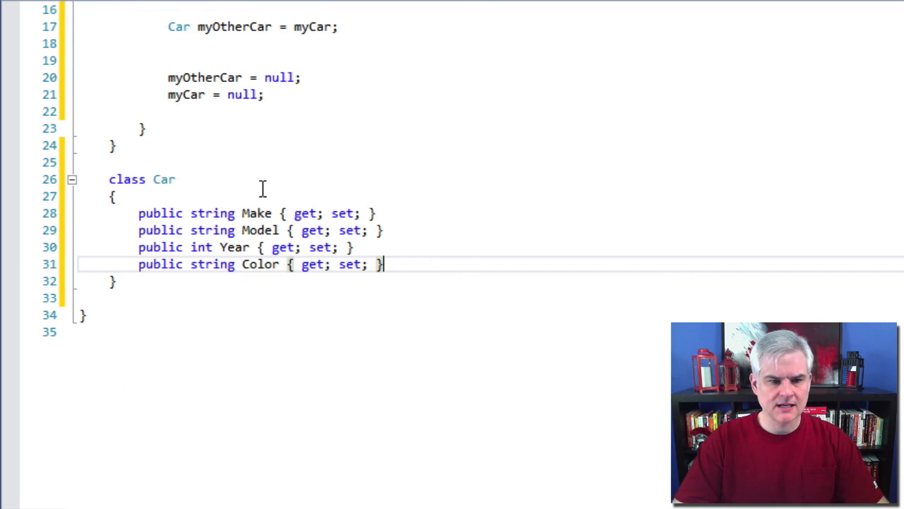
{"action": "type", "text": "prop"}
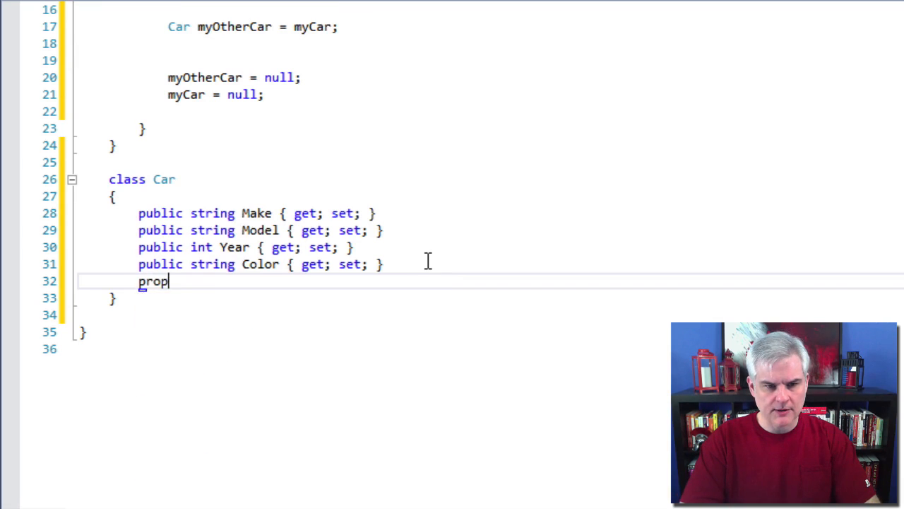
{"action": "key", "text": "Tab"}
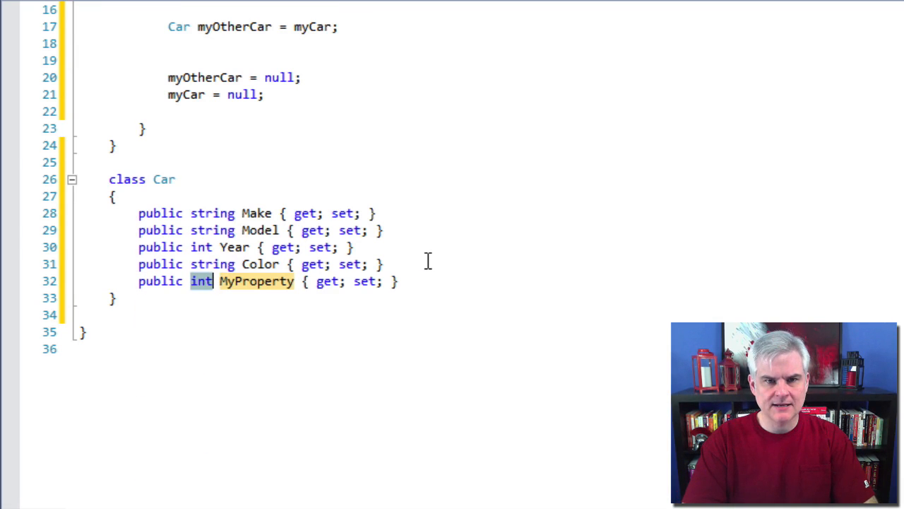
{"action": "type", "text": "double"}
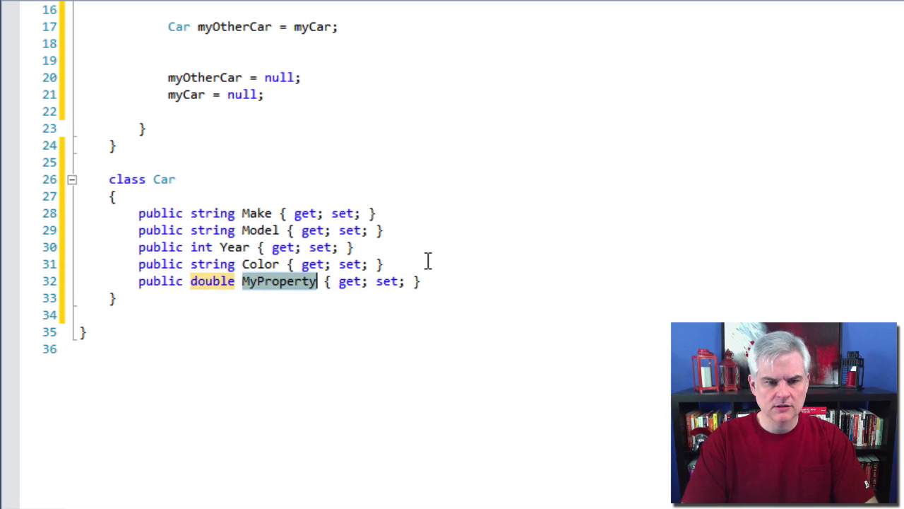
{"action": "type", "text": "OriginalPrice"}
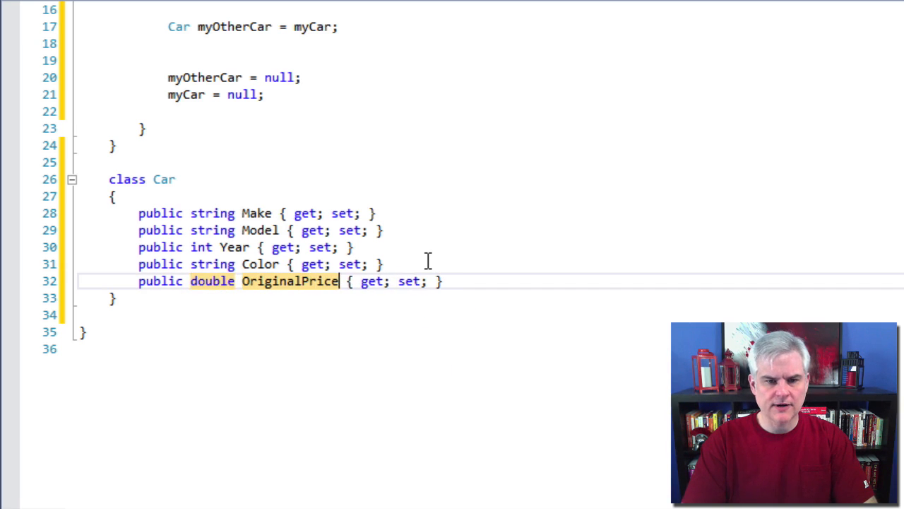
{"action": "key", "text": "Return"}
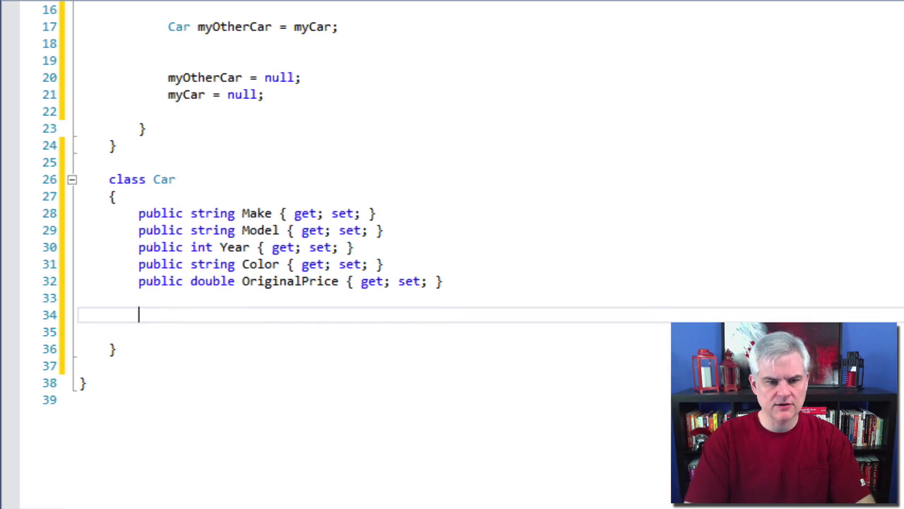
- Create a public Car() constructor with comments about hardcoding values from configuration
{"action": "type", "text": "public Car() {"}
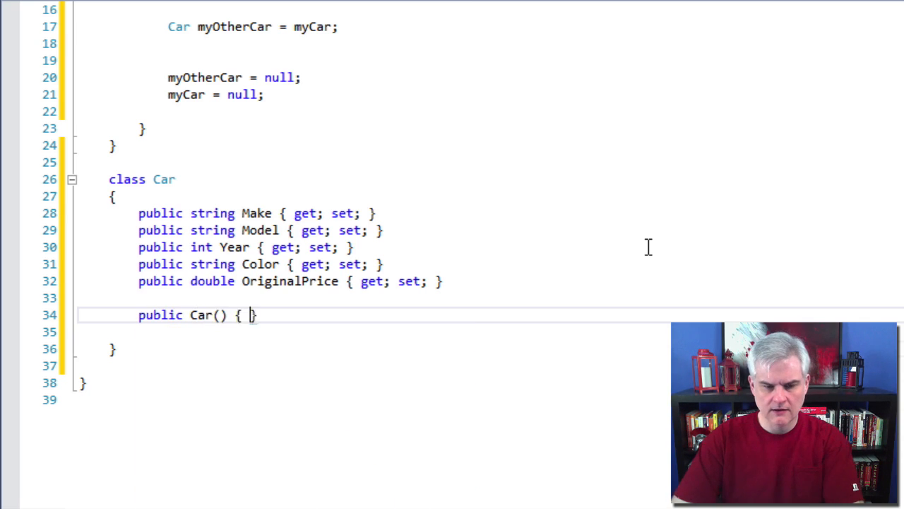
{"action": "key", "text": "Enter"}
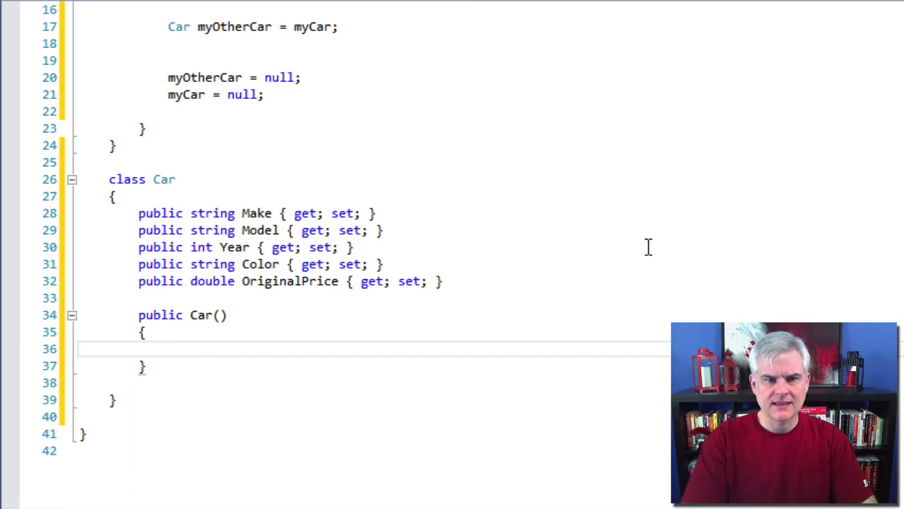
{"action": "type", "text": "// You could"}
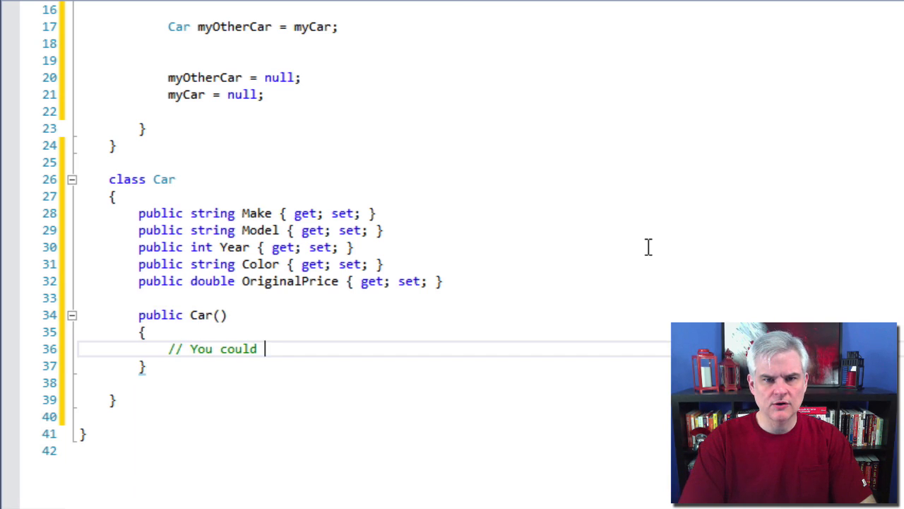
{"action": "type", "text": "this from a co"}
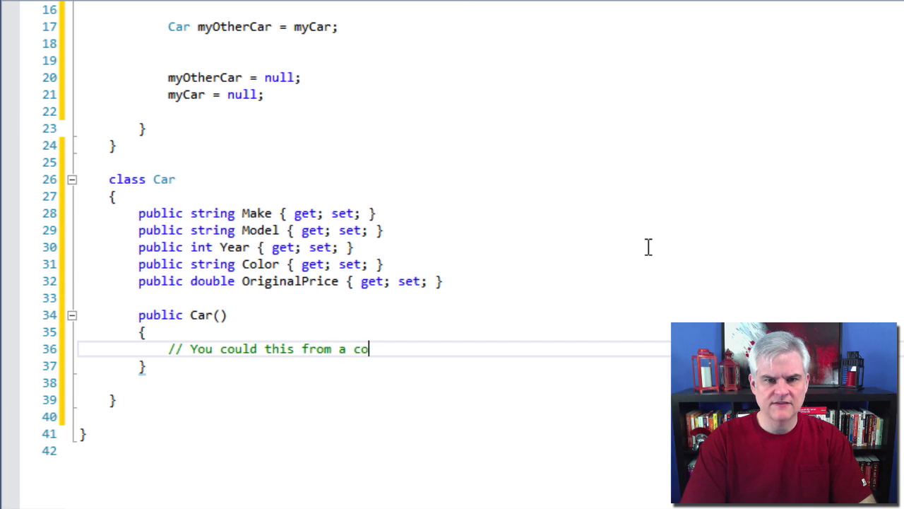
{"action": "type", "text": "nfiguration"}
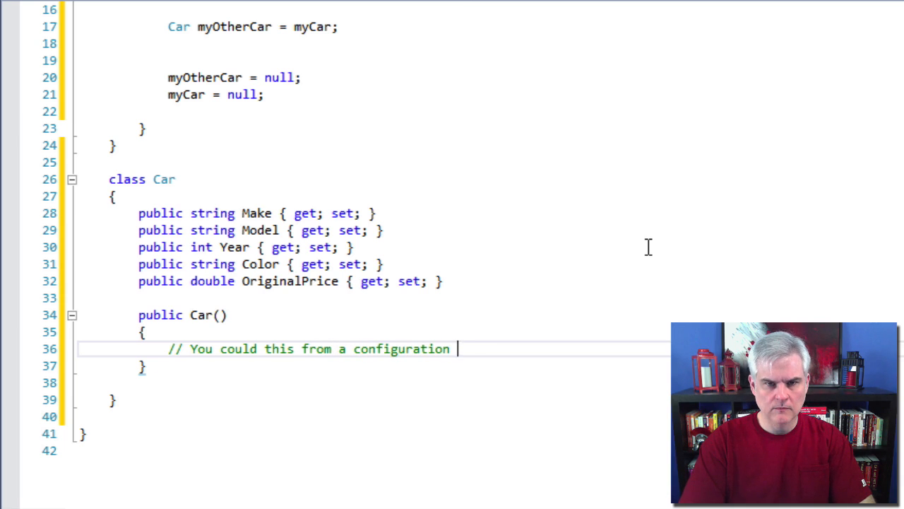
{"action": "type", "text": "file, a database, etc."}
{"action": "type", "text": "// I"}
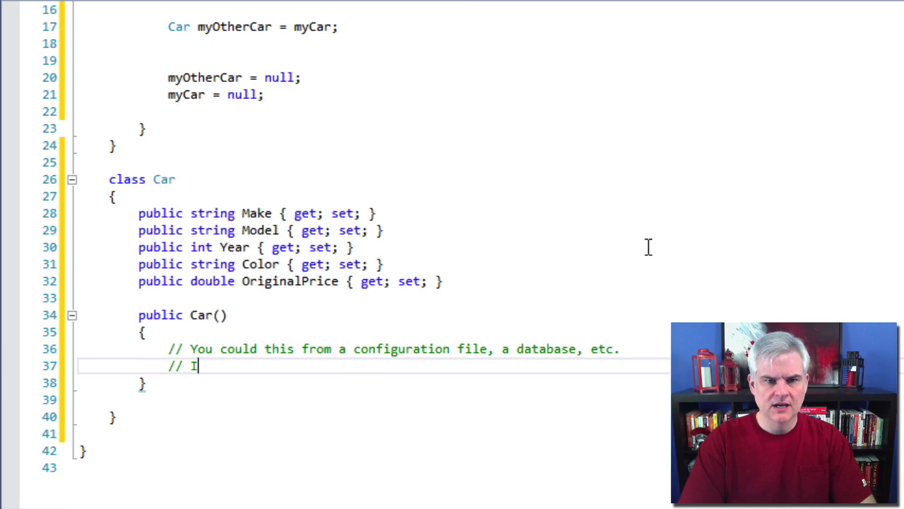
{"action": "type", "text": "'ll just"}
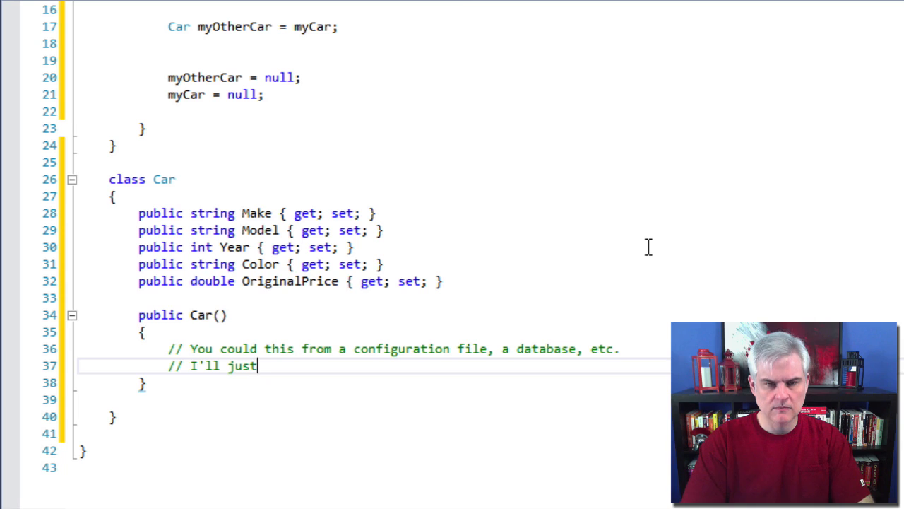
{"action": "type", "text": "hardcode in this"}
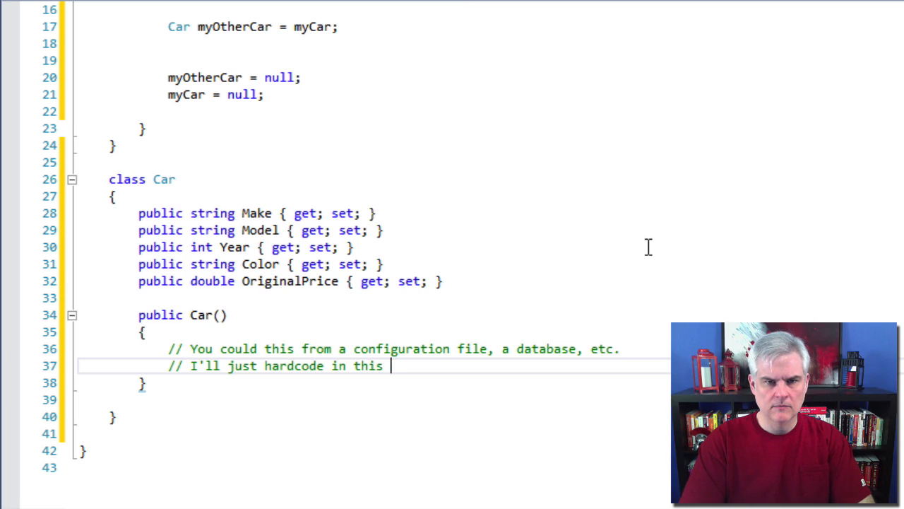
{"action": "type", "text": "instan"}
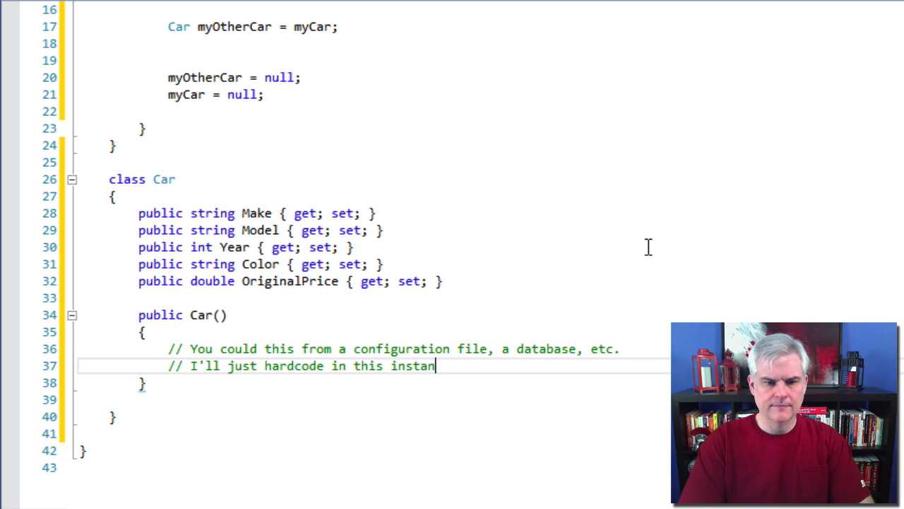
{"action": "type", "text": "ce."}
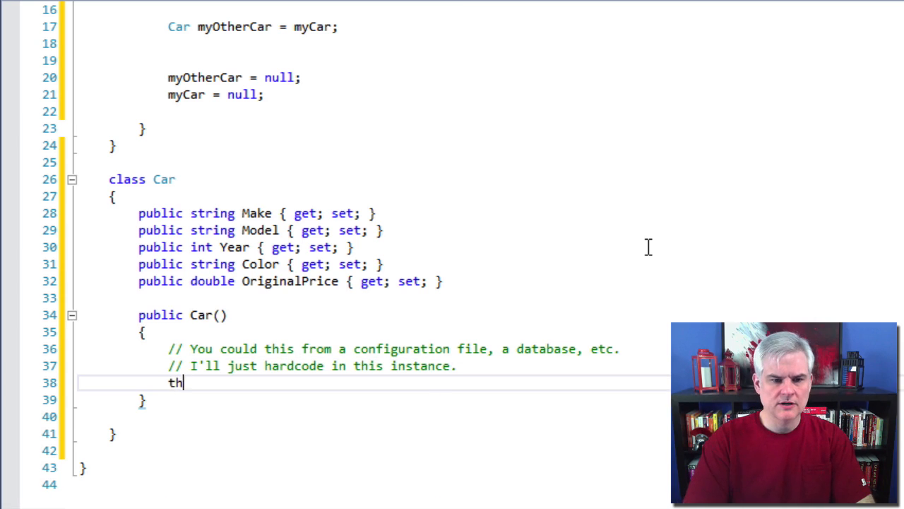
- Set this.Make = "Nissan"; inside the constructor
{"action": "type", "text": "is.Make"}
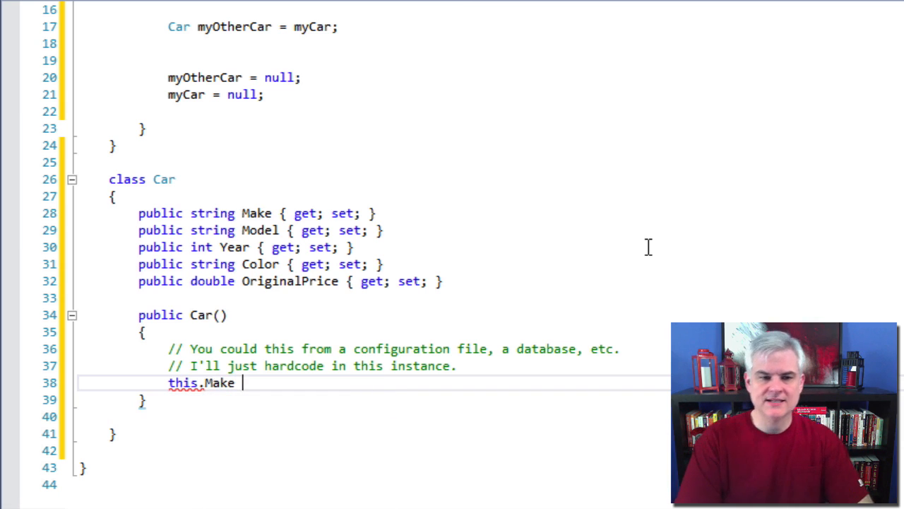
{"action": "type", "text": "="}
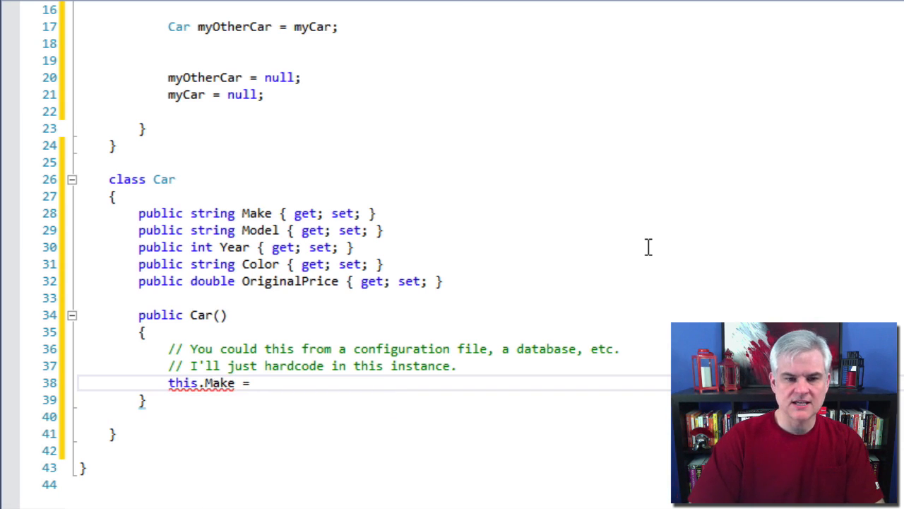
{"action": "type", "text": "\"\""}
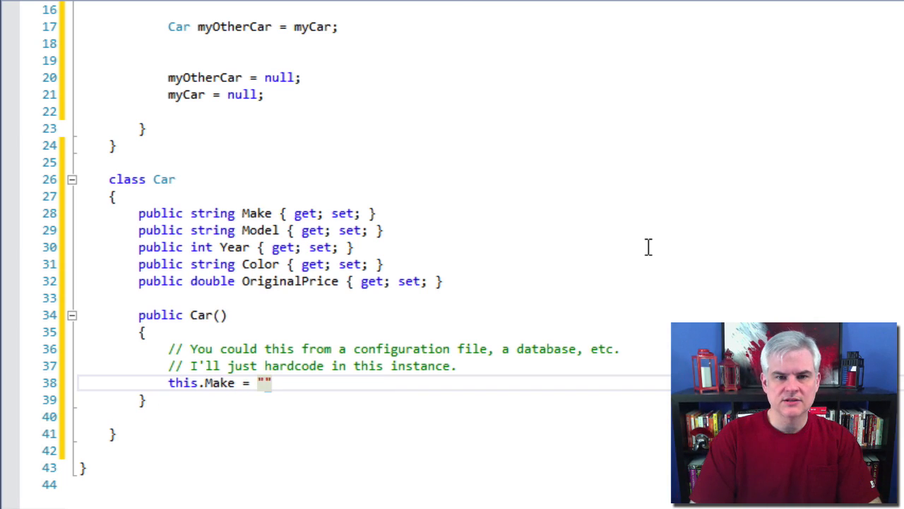
{"action": "type", "text": "Nissan"}
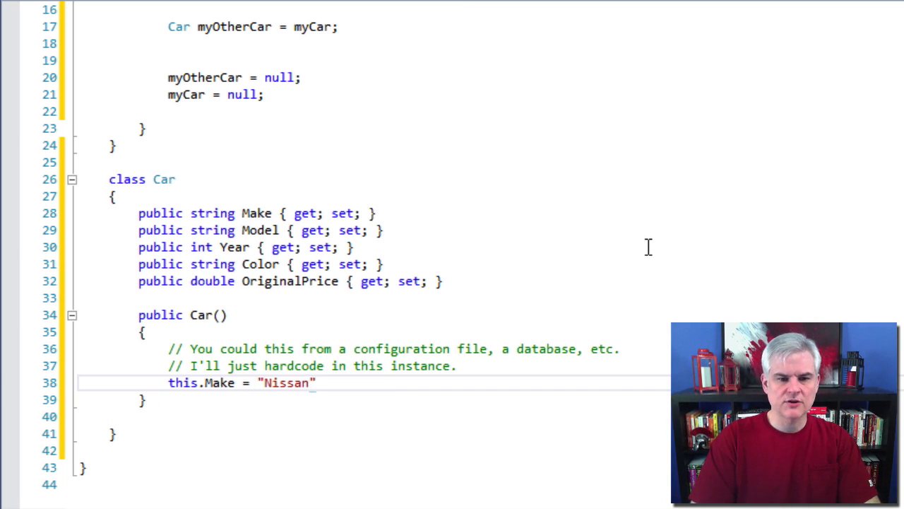
{"action": "type", "text": ";"}
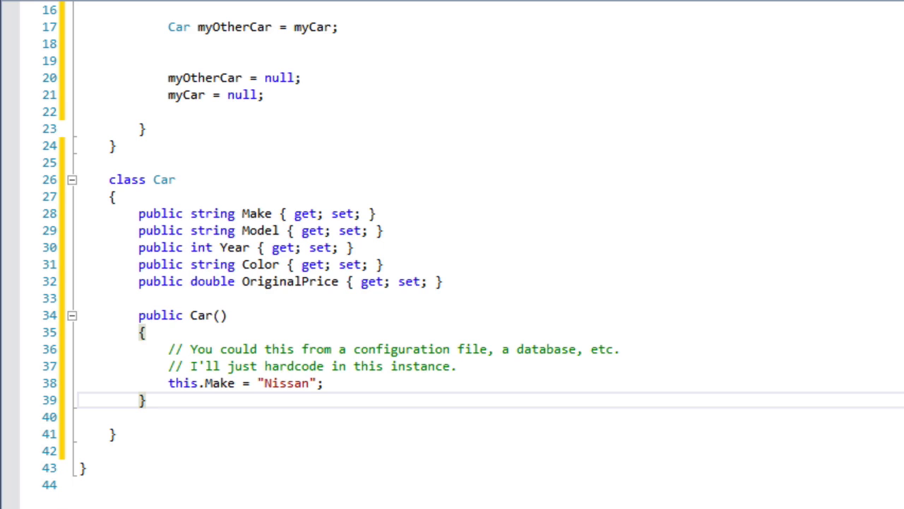
- Scroll down the editor below the Car constructor
{"action": "scroll", "scroll_direction": "down", "scroll_amount": 3}
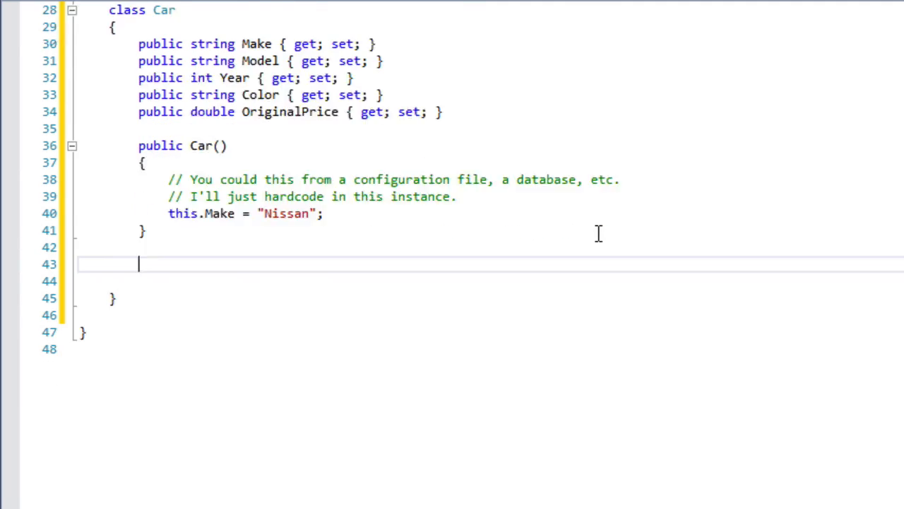
- Declare a public Car constructor taking string make, string model, int year and string color
{"action": "type", "text": "public"}
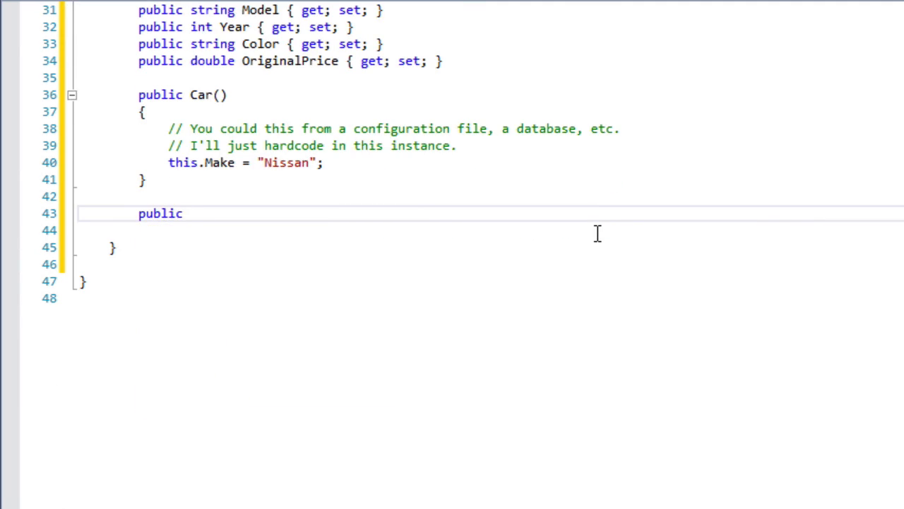
{"action": "type", "text": "Car(string mar)"}
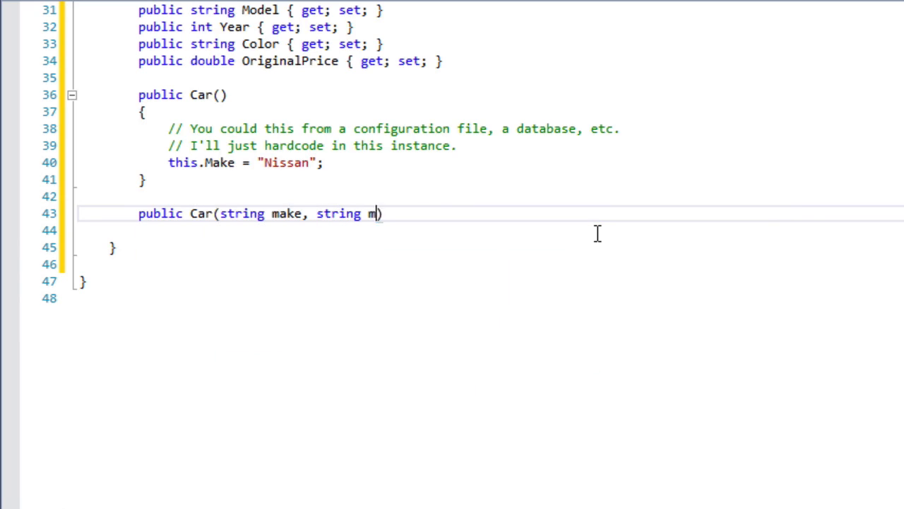
{"action": "type", "text": "odel, int ye"}
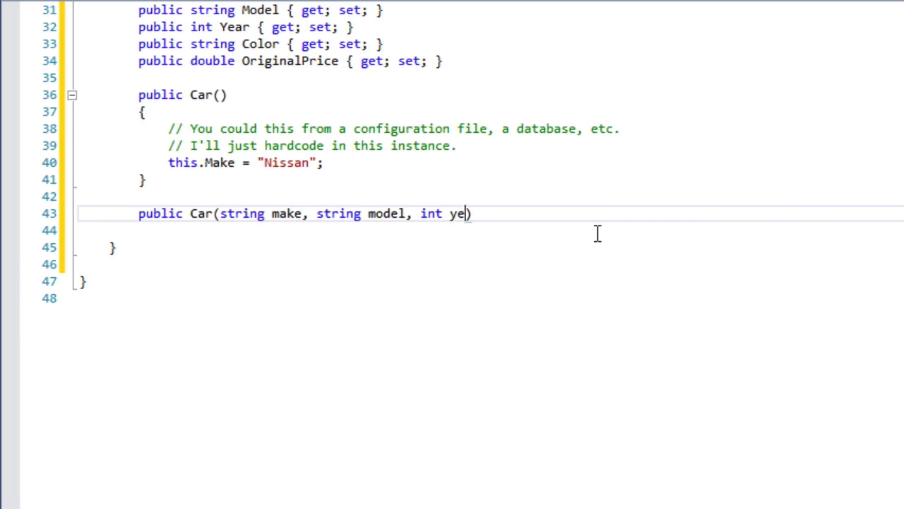
{"action": "type", "text": "ar, string color"}
{"action": "left_click", "coordinate": [491, 230]}
{"action": "type", "text": "{"}
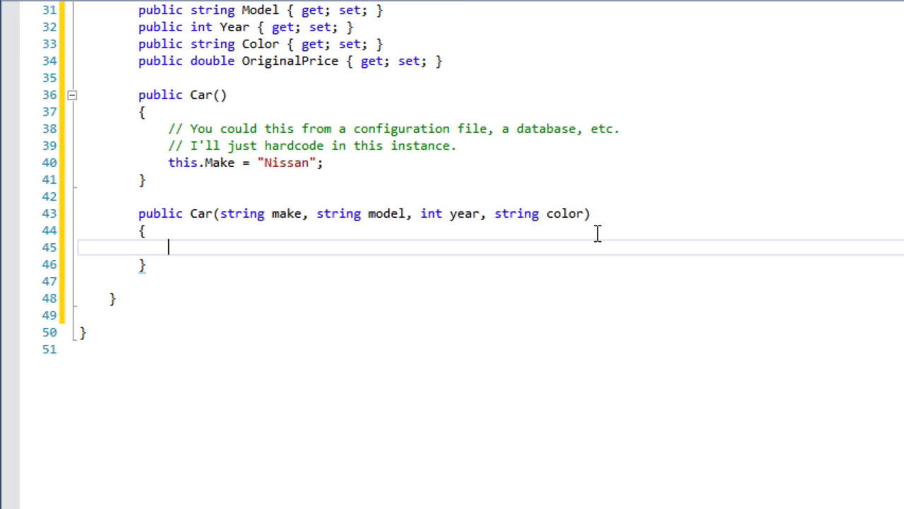
- In its body, assign make, model, year and color to Make, Model, Year and Color
{"action": "type", "text": "Make,else ="}
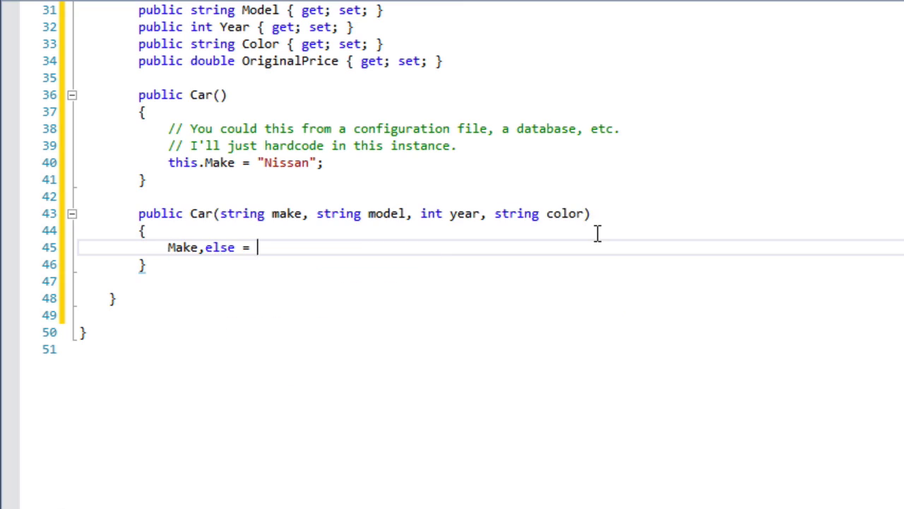
{"action": "key", "text": "BackSpace"}
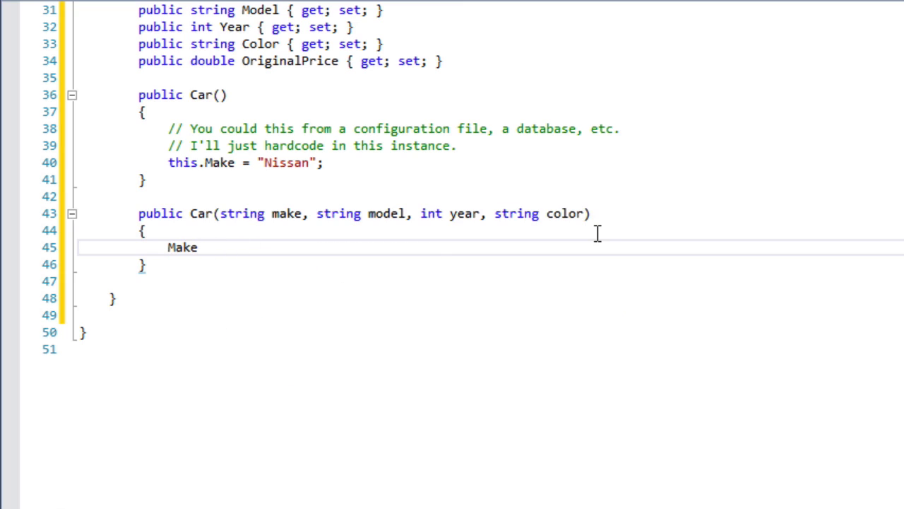
{"action": "type", "text": ".ma"}
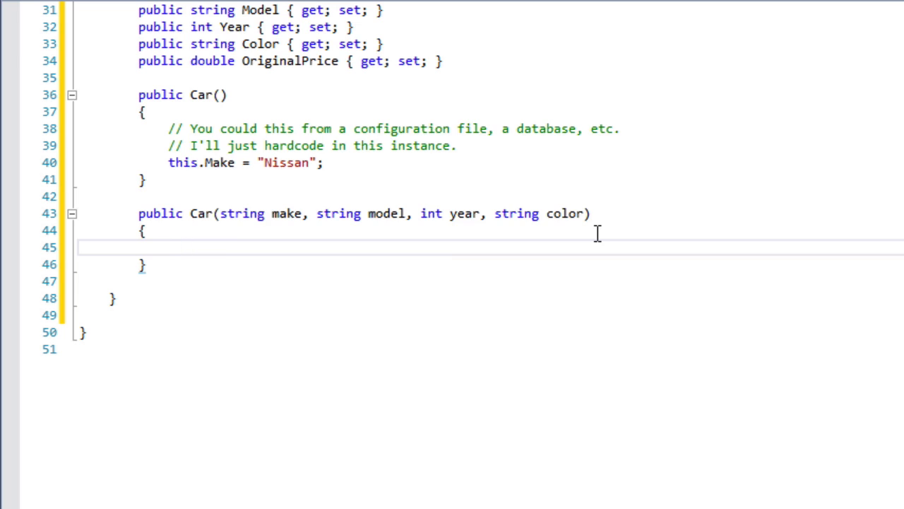
{"action": "type", "text": "Make = make;"}
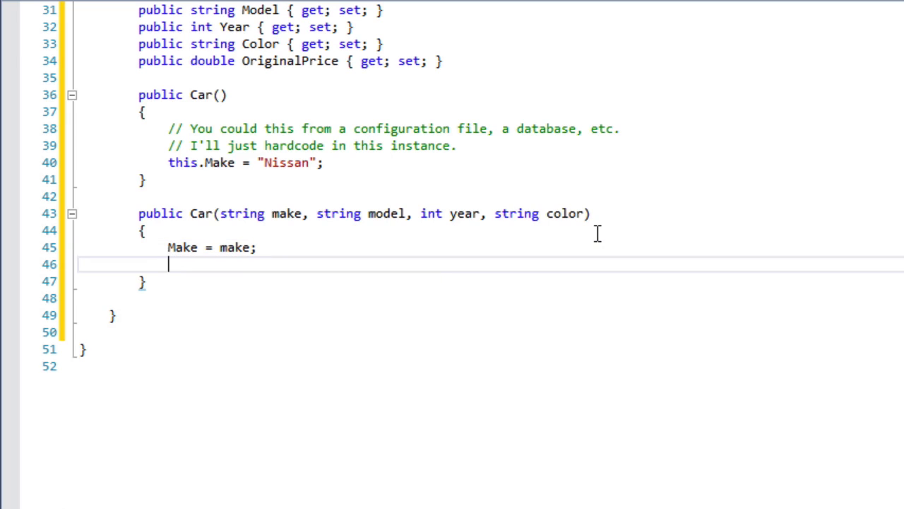
{"action": "type", "text": "Model = model"}
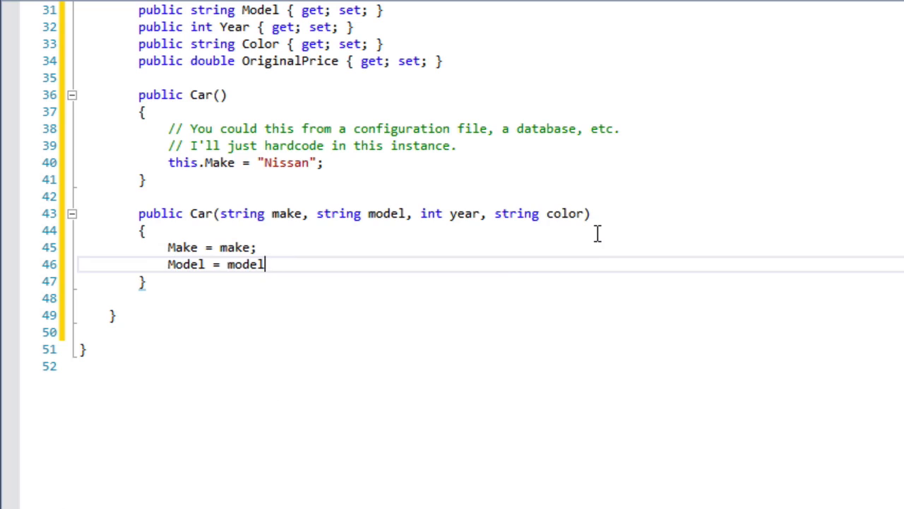
{"action": "type", "text": "Year = year;"}
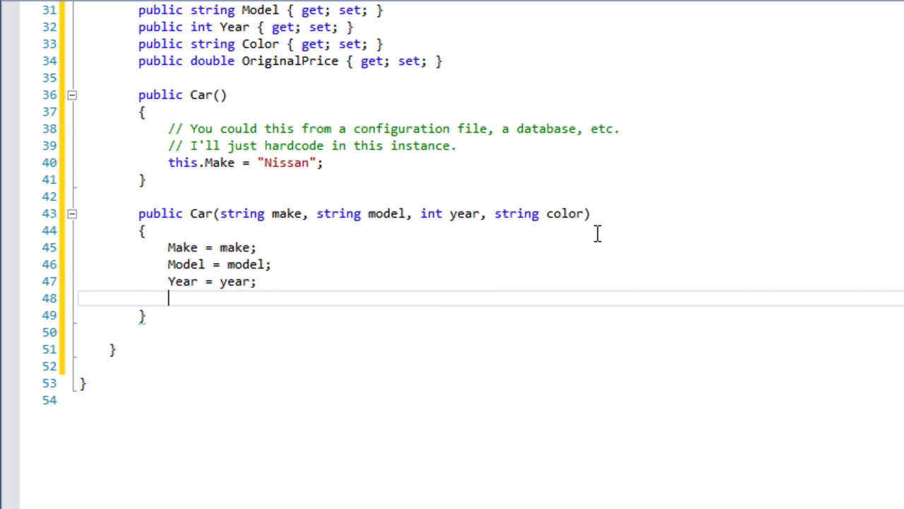
{"action": "type", "text": "Color ="}
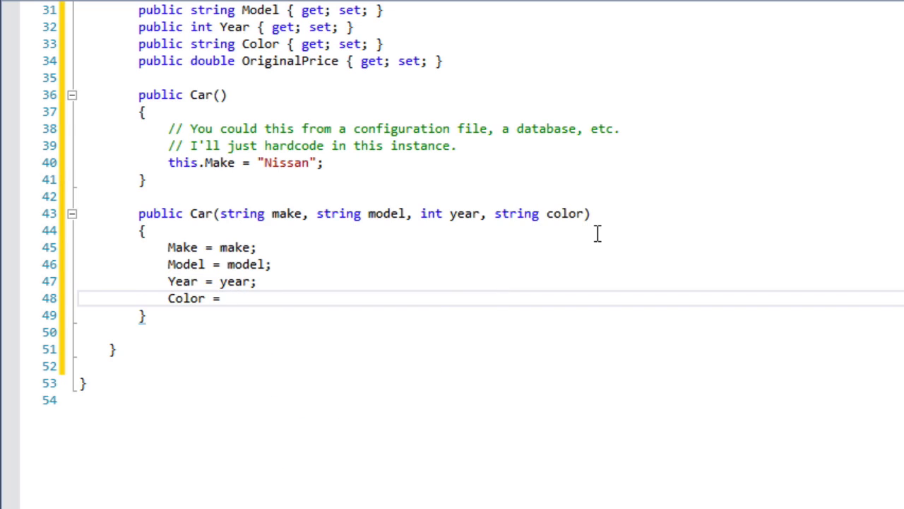
{"action": "type", "text": "color;"}
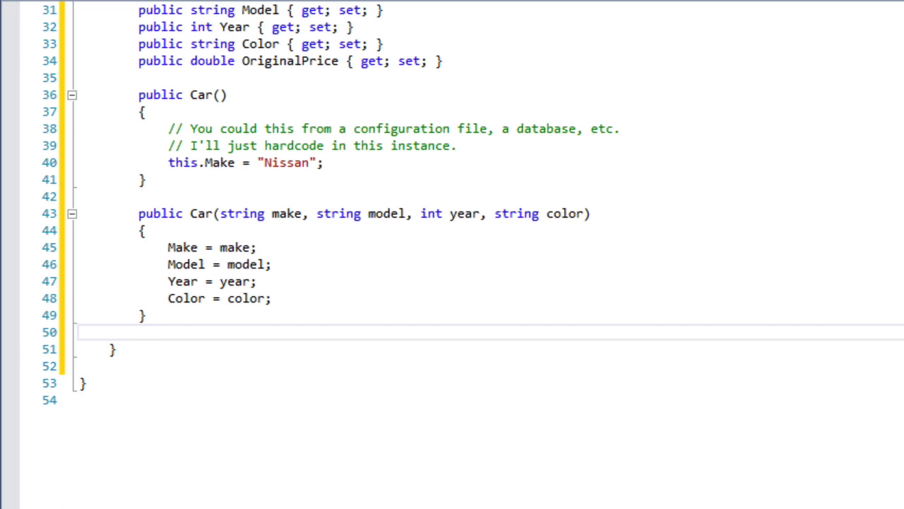
{"action": "scroll", "scroll_direction": "up", "scroll_amount": 3}
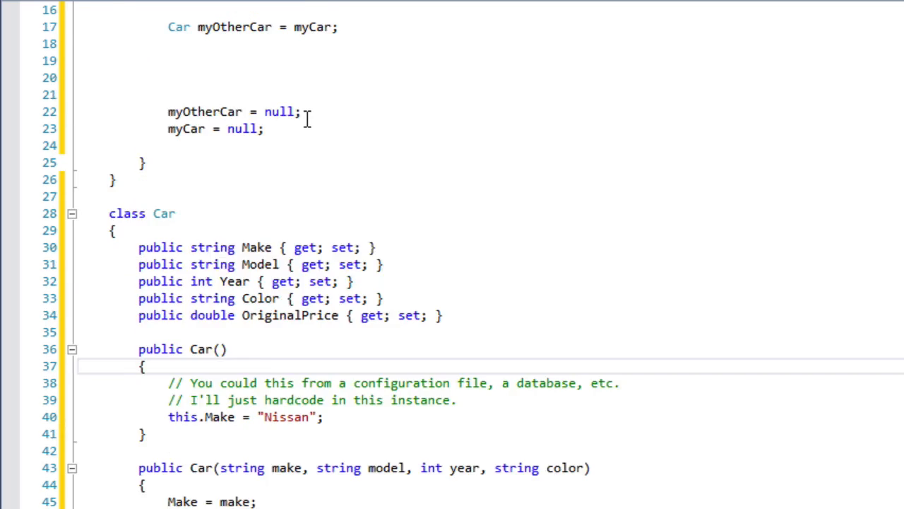
- In Main, create myThirdCar with new Car("Ford", "Escape", 2005, "White")
{"action": "type", "text": "Car myThirdCar = new Car("}
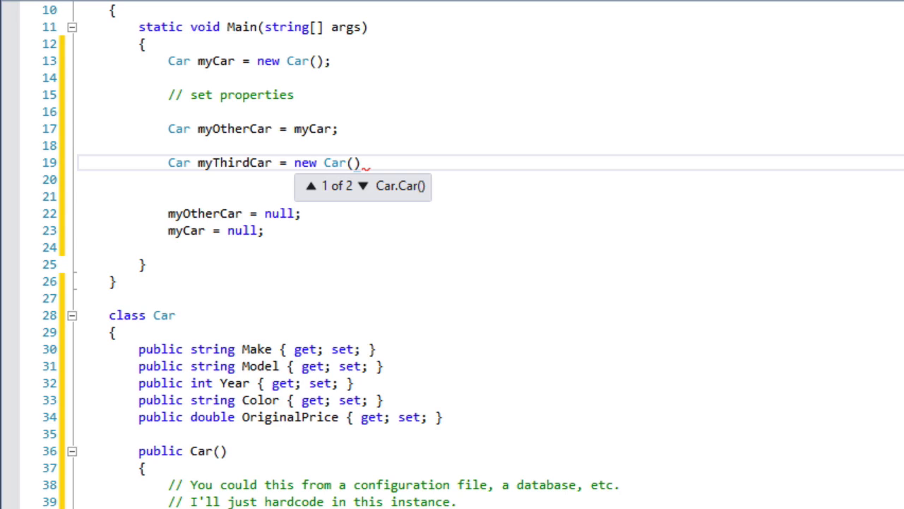
{"action": "mouse_move", "coordinate": [648, 248]}
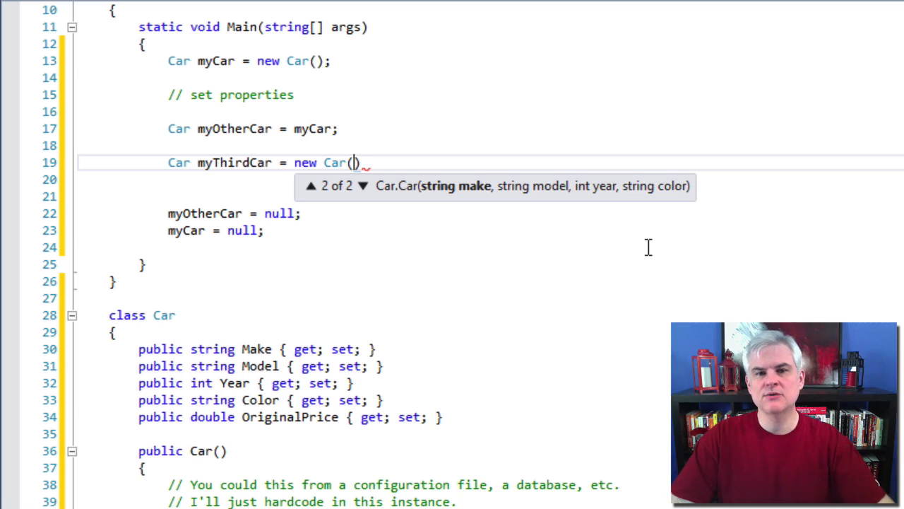
{"action": "mouse_move", "coordinate": [527, 62]}
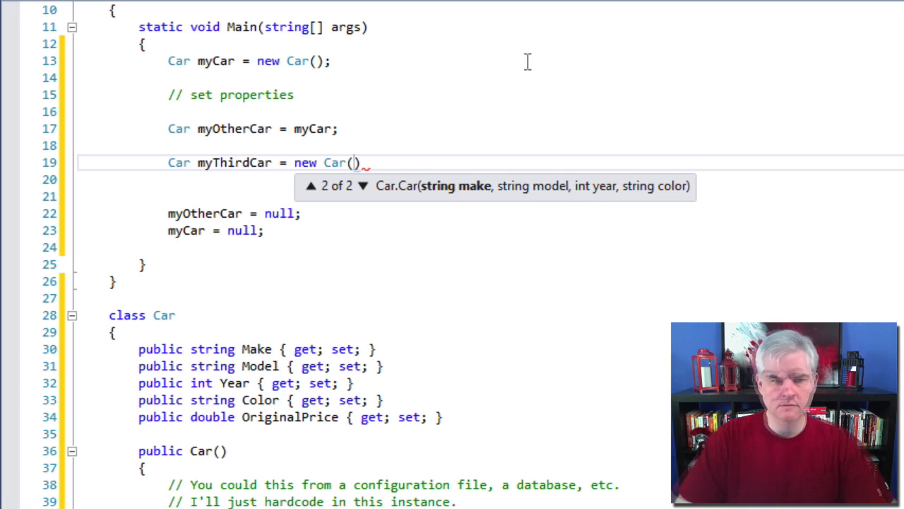
{"action": "left_click", "coordinate": [311, 185]}
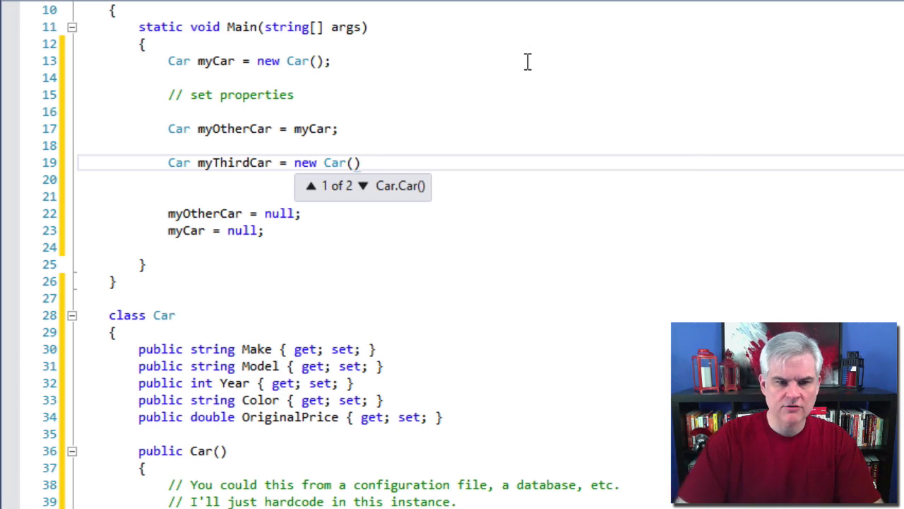
{"action": "type", "text": "F"}
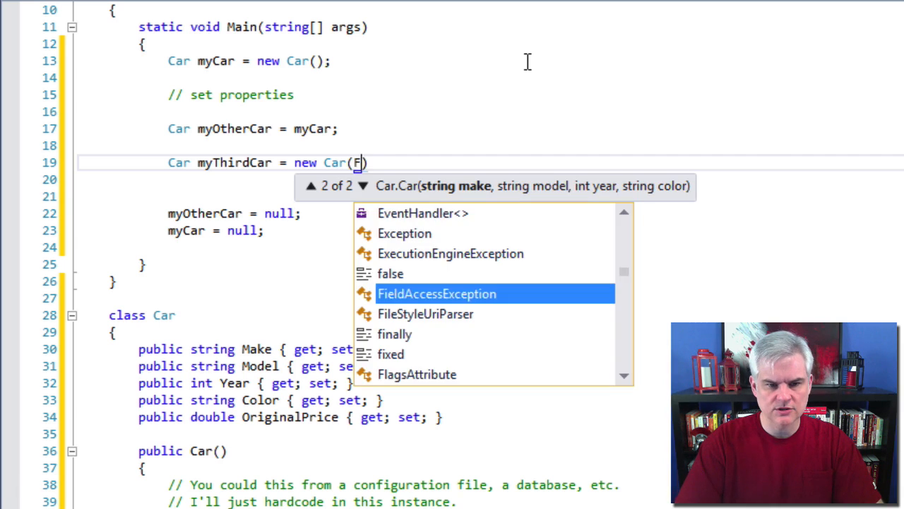
{"action": "type", "text": "\"Ford\","}
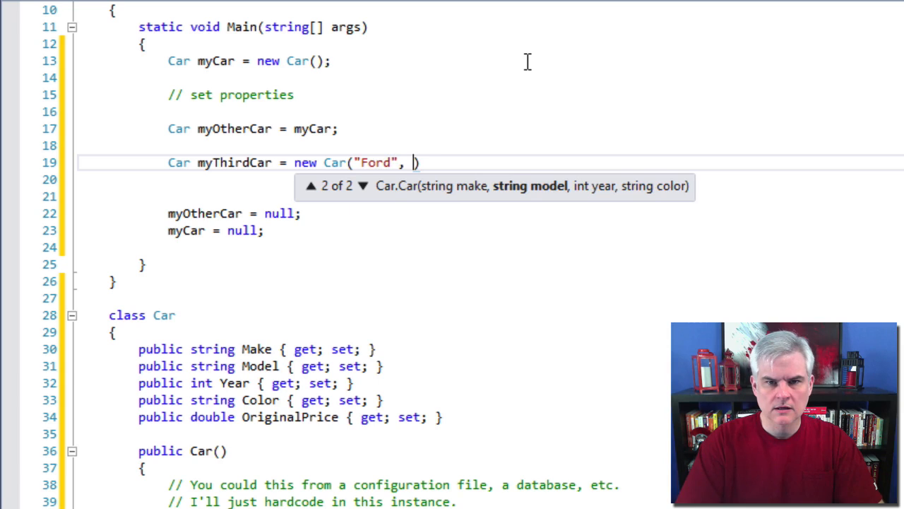
{"action": "type", "text": "\"Escape\")"}
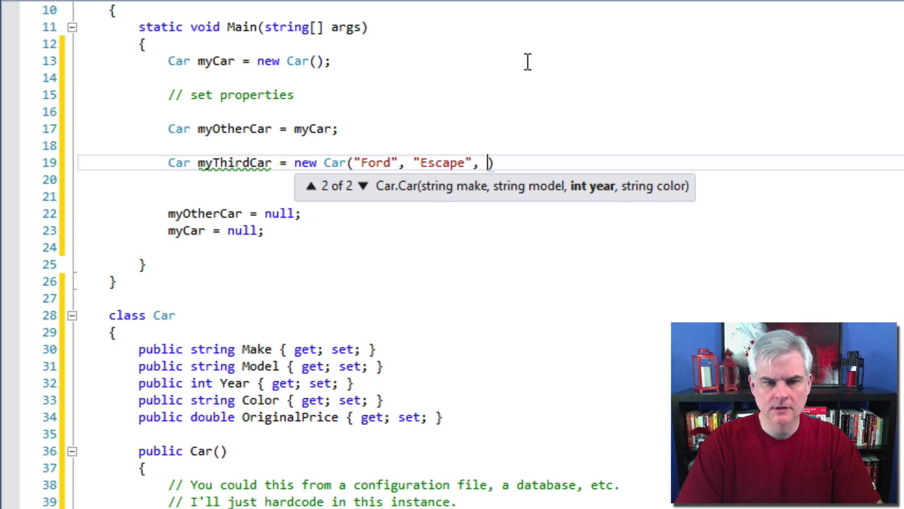
{"action": "type", "text": "2005, \"White"}
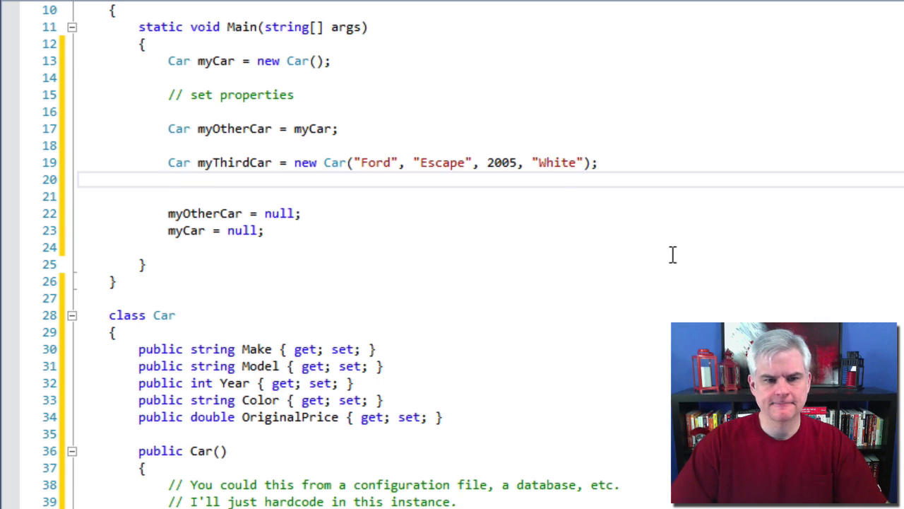
{"action": "scroll", "scroll_direction": "down", "scroll_amount": 3}
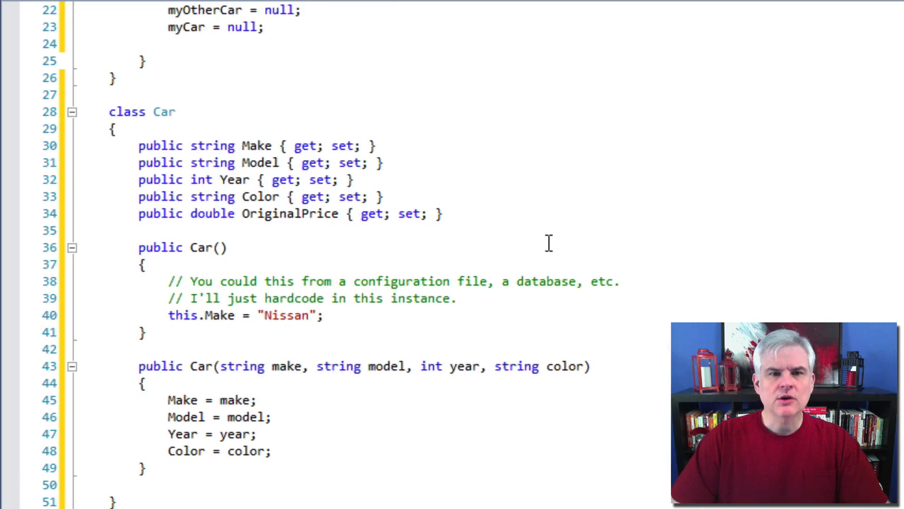
- Duplicate the four-parameter constructor, renaming make to someOtherInputParameter and assigning it to Make
{"action": "scroll", "scroll_direction": "down", "scroll_amount": 3}
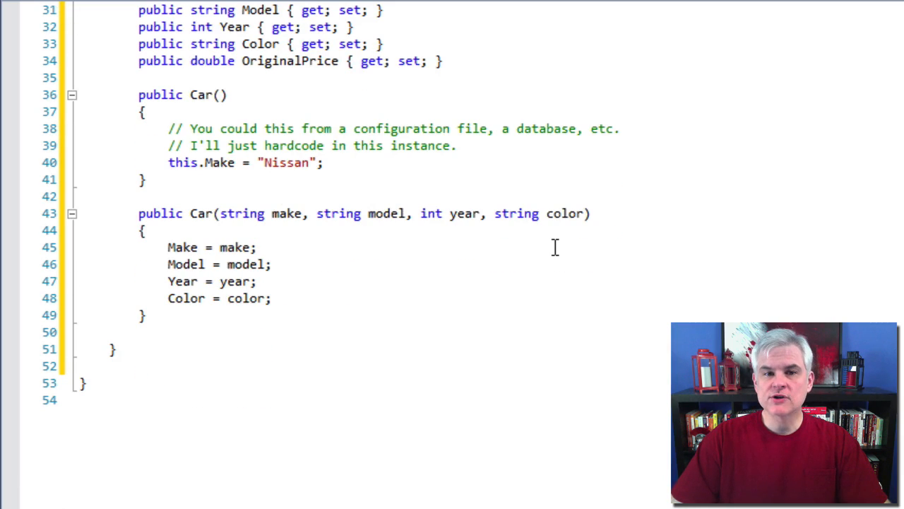
{"action": "mouse_move", "coordinate": [509, 241]}
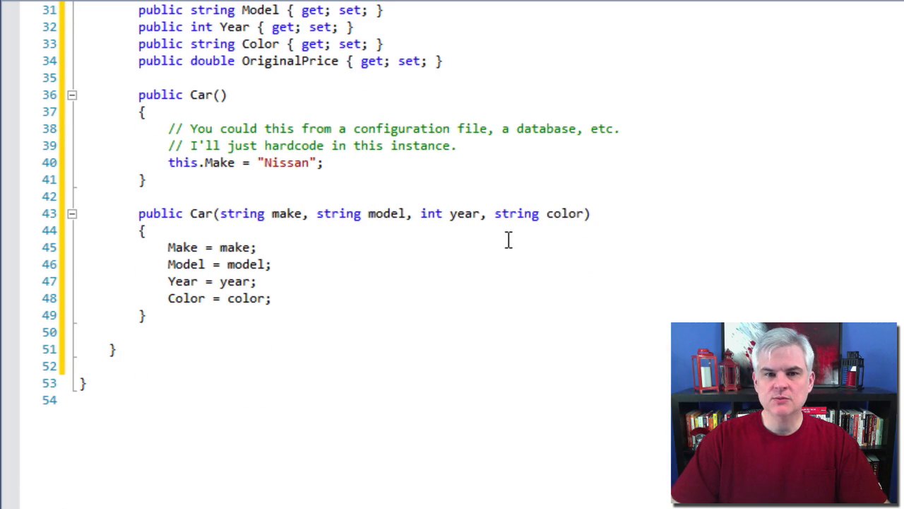
{"action": "mouse_move", "coordinate": [207, 252]}
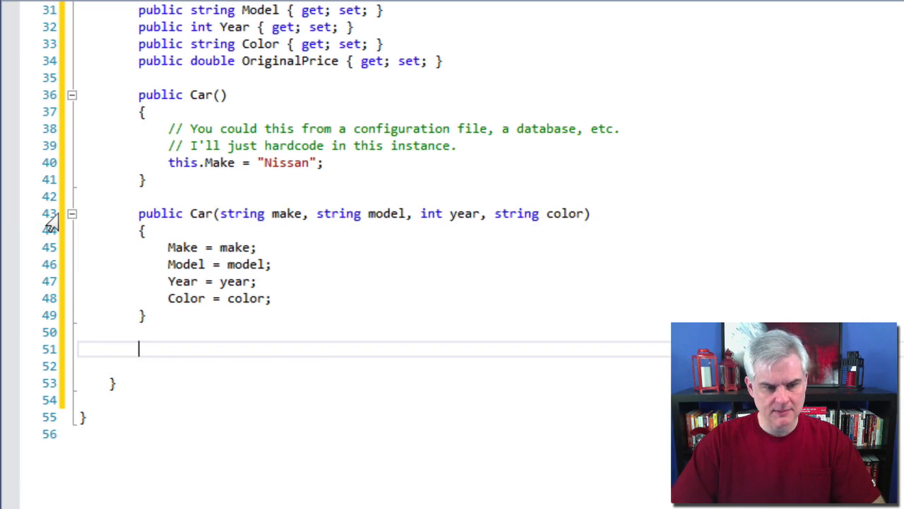
{"action": "type", "text": "public Car(string make, string model, int year, string color)"}
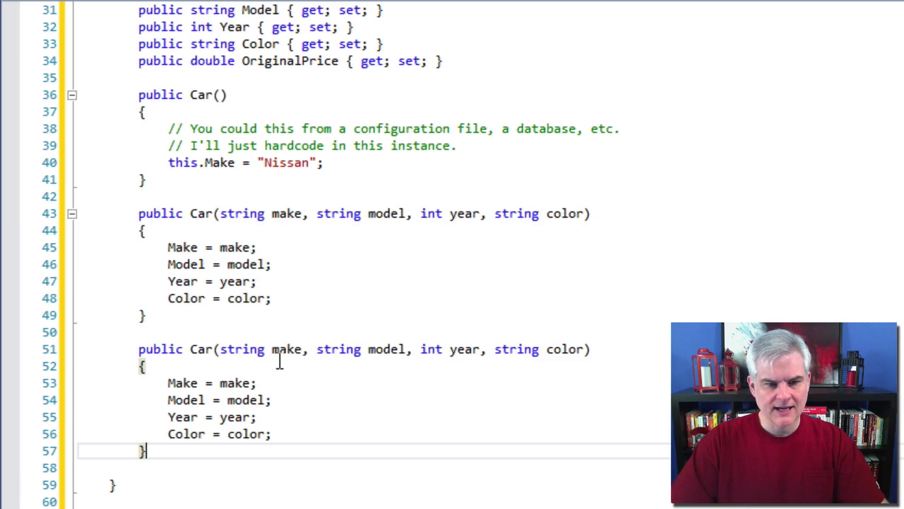
{"action": "double_click", "coordinate": [242, 349]}
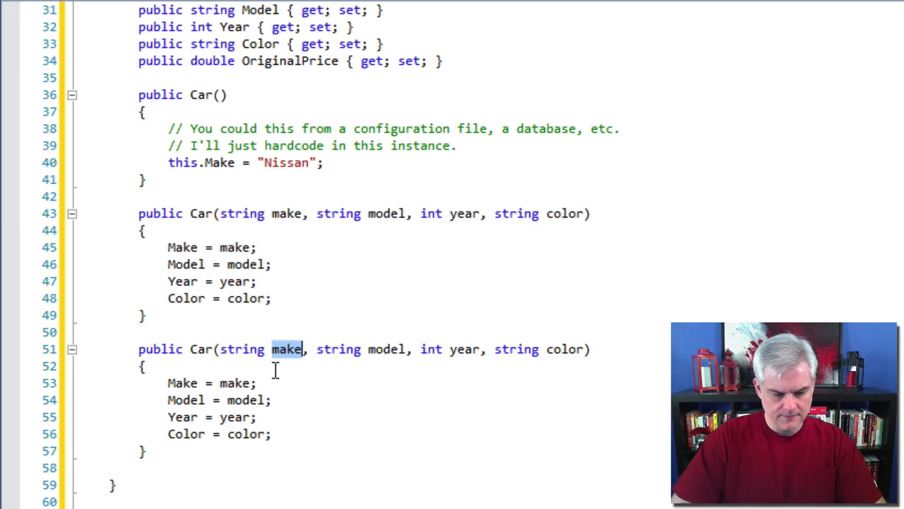
{"action": "type", "text": "dso"}
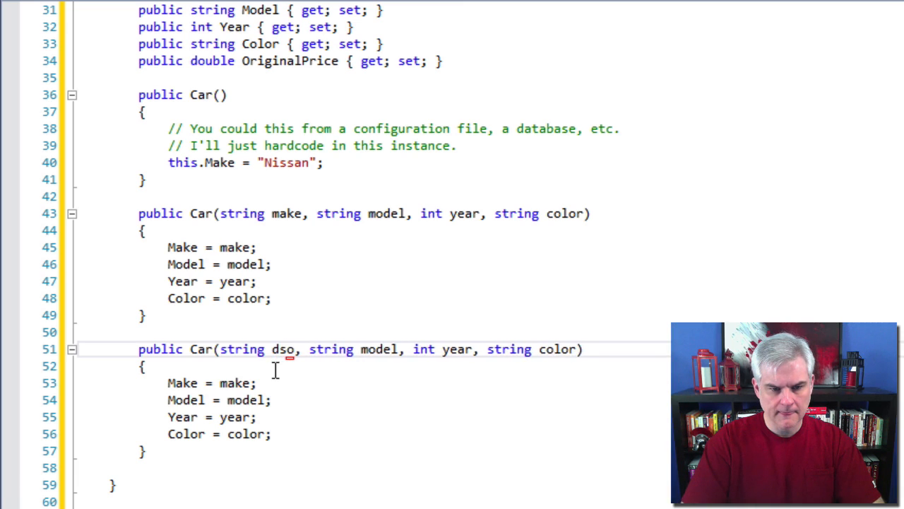
{"action": "type", "text": "someOt"}
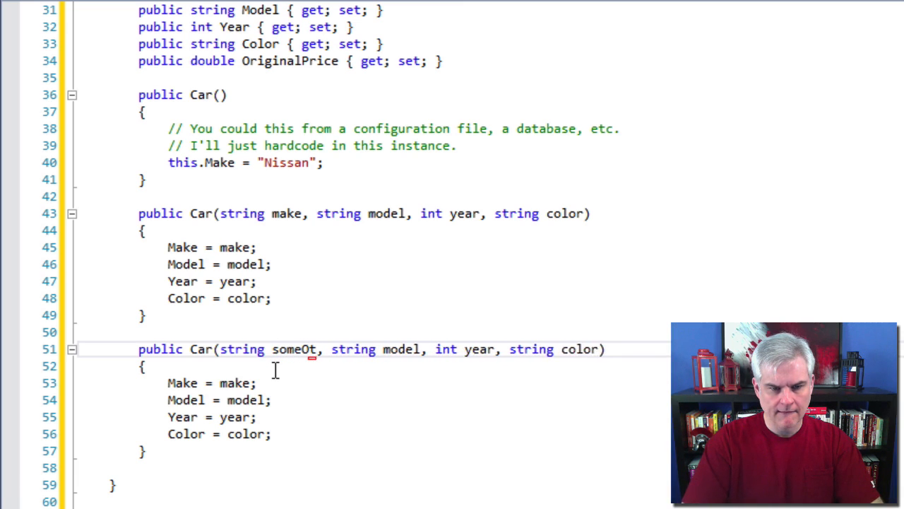
{"action": "type", "text": "herInputPA"}
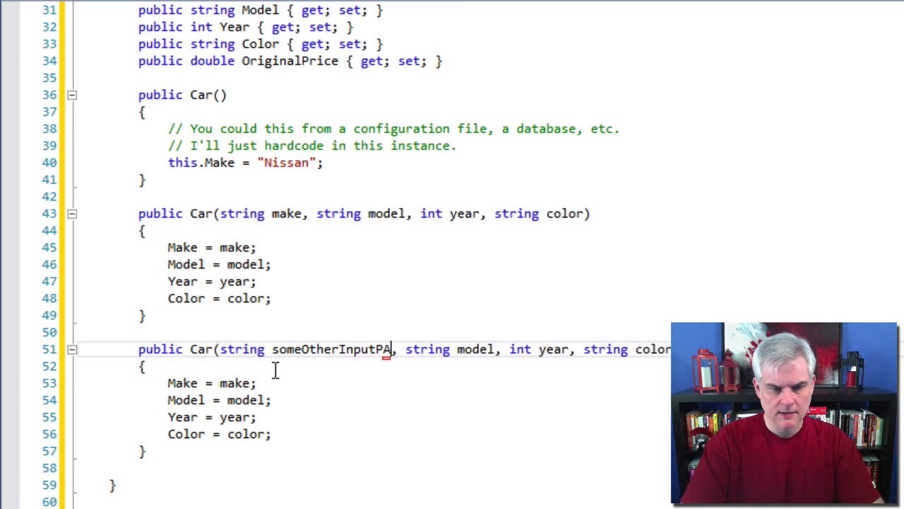
{"action": "type", "text": "rameter"}
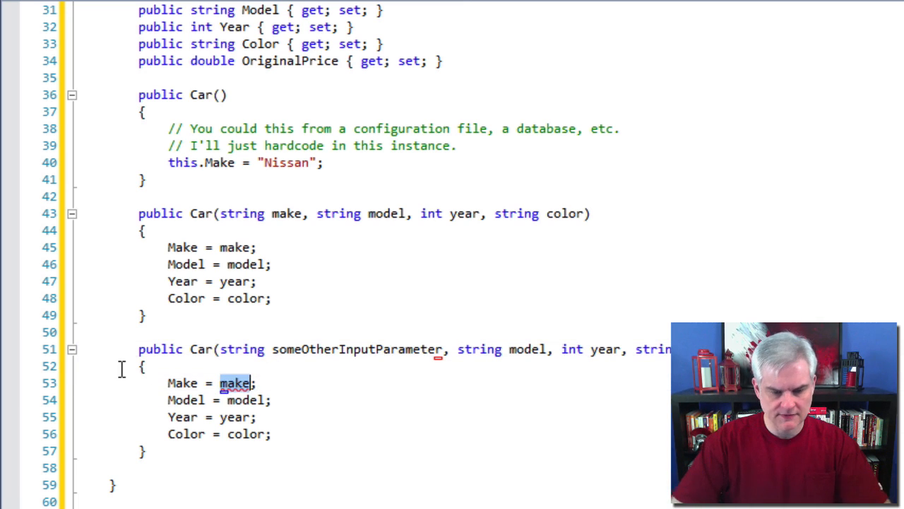
{"action": "type", "text": "someOtherInputParameter"}
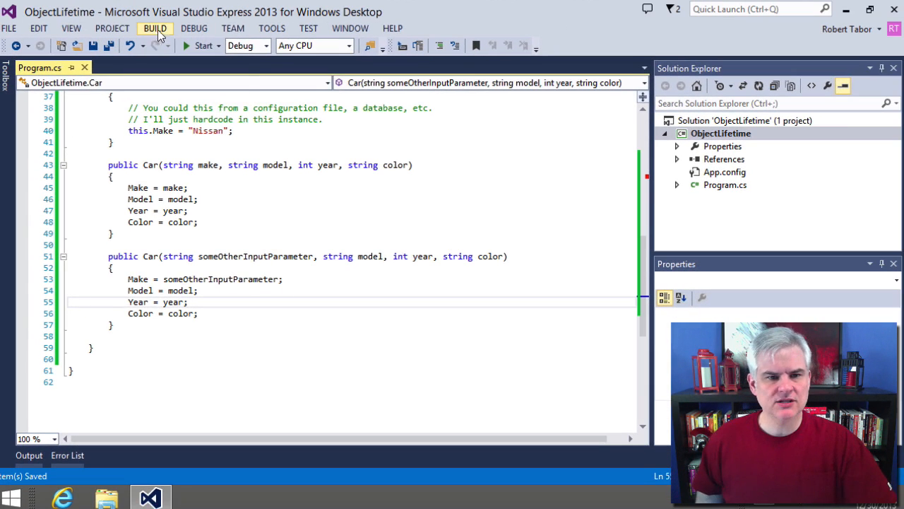
- Build the solution and see error CS0111 for the duplicate Car constructor
{"action": "left_click", "coordinate": [155, 29]}
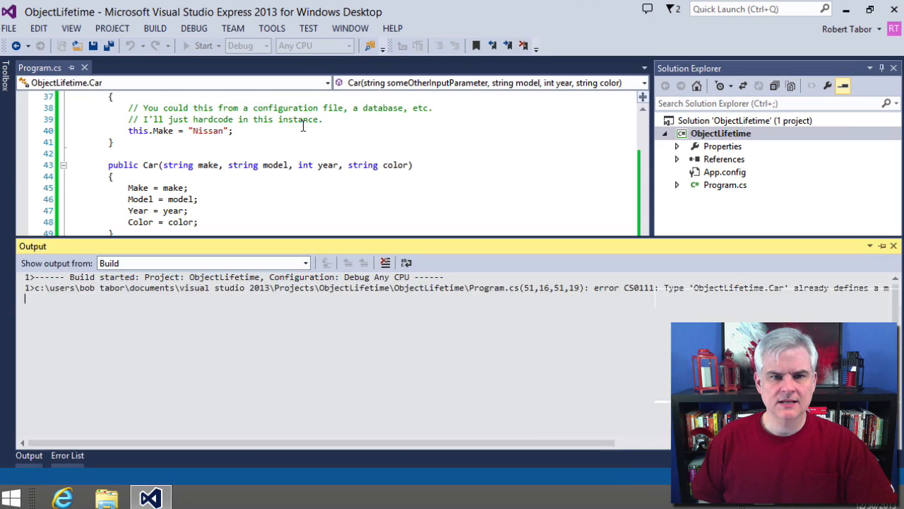
{"action": "left_click", "coordinate": [67, 455]}
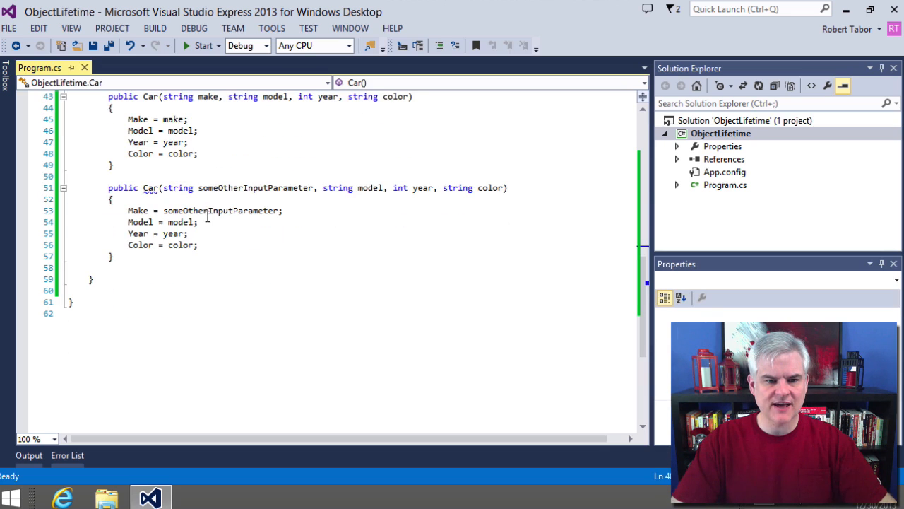
- Wrap the someOtherInputParameter constructor in /* */ block comments
{"action": "type", "text": "/*"}
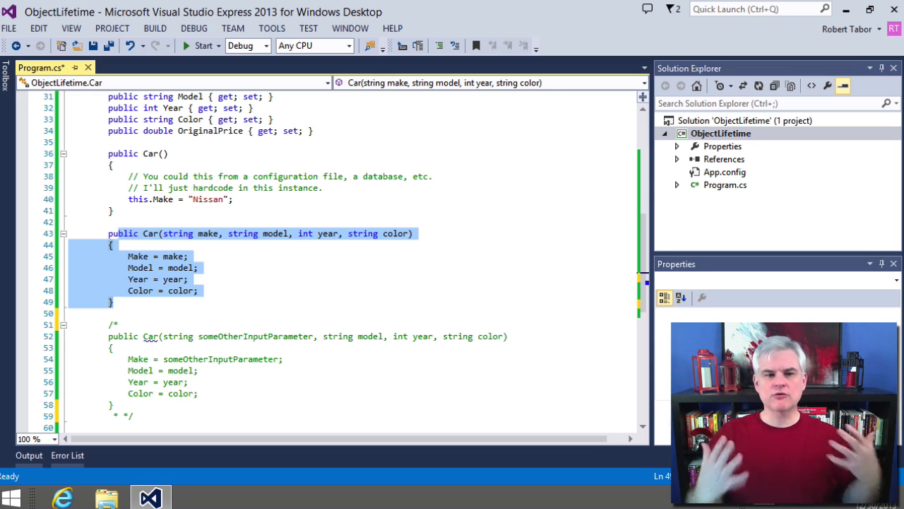
{"action": "mouse_move", "coordinate": [395, 40]}
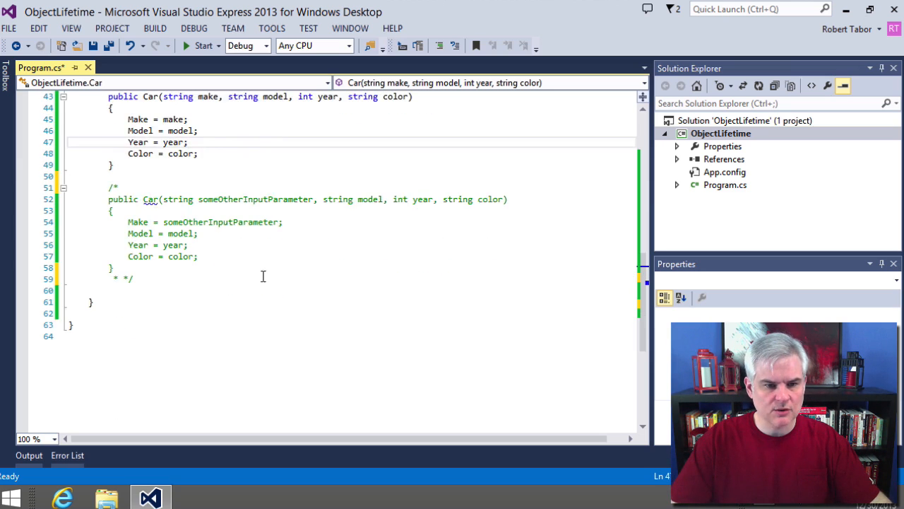
{"action": "scroll", "scroll_direction": "up", "scroll_amount": 3}
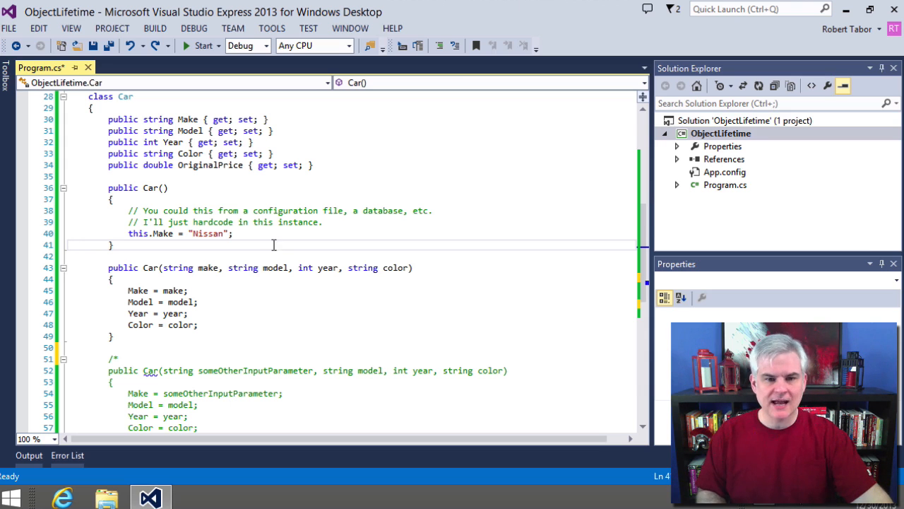
{"action": "scroll", "scroll_direction": "up", "scroll_amount": 3}
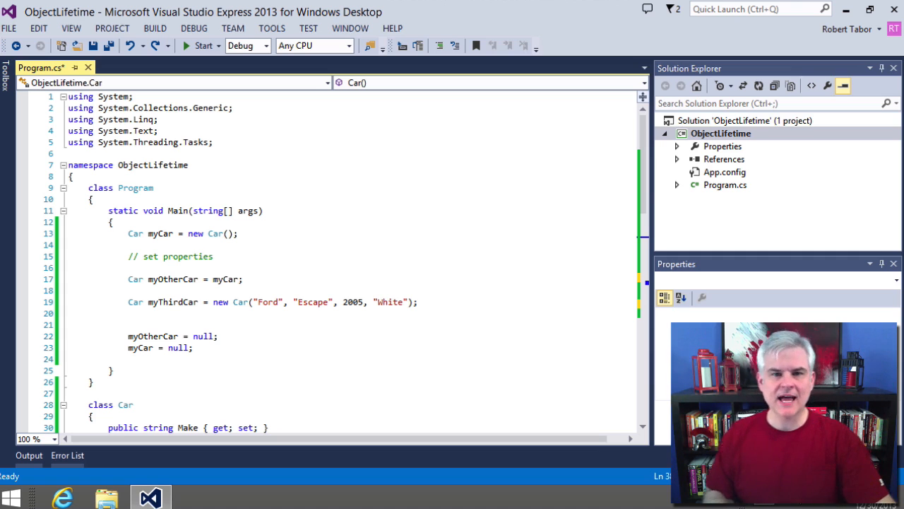
- Below the commented-out constructor, add an empty public static void MyMethod()
{"action": "scroll", "scroll_direction": "down", "scroll_amount": 3}
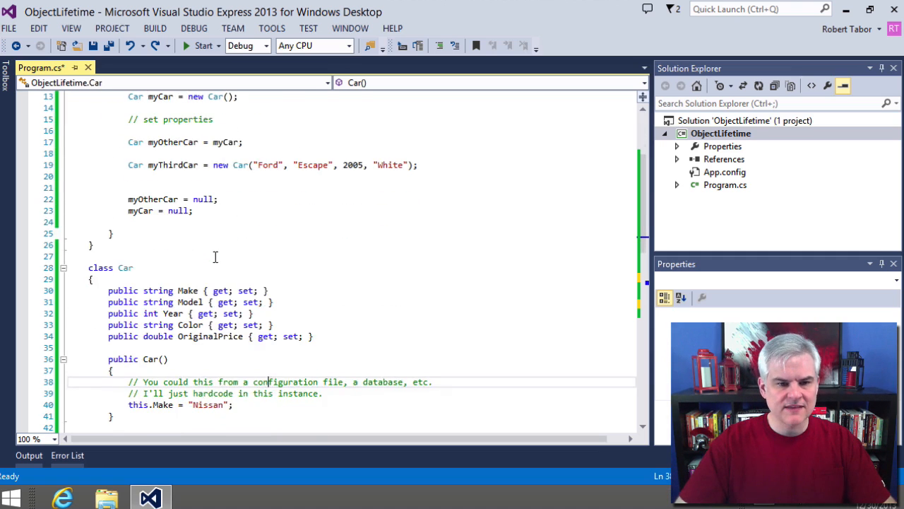
{"action": "scroll", "scroll_direction": "down", "scroll_amount": 3}
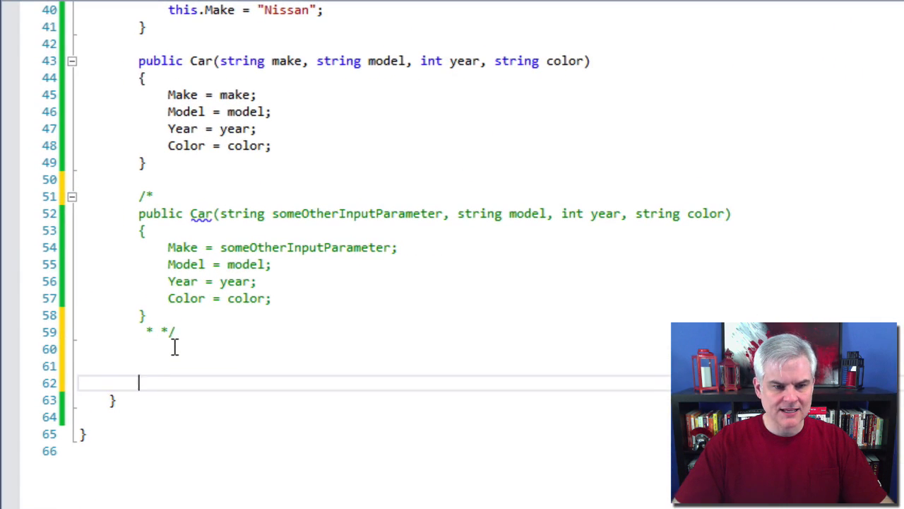
{"action": "type", "text": "pu"}
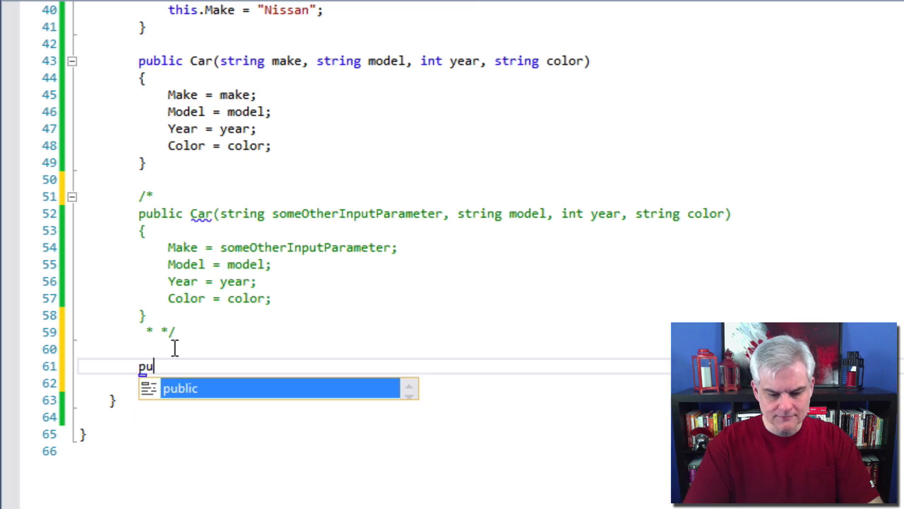
{"action": "type", "text": "public static void"}
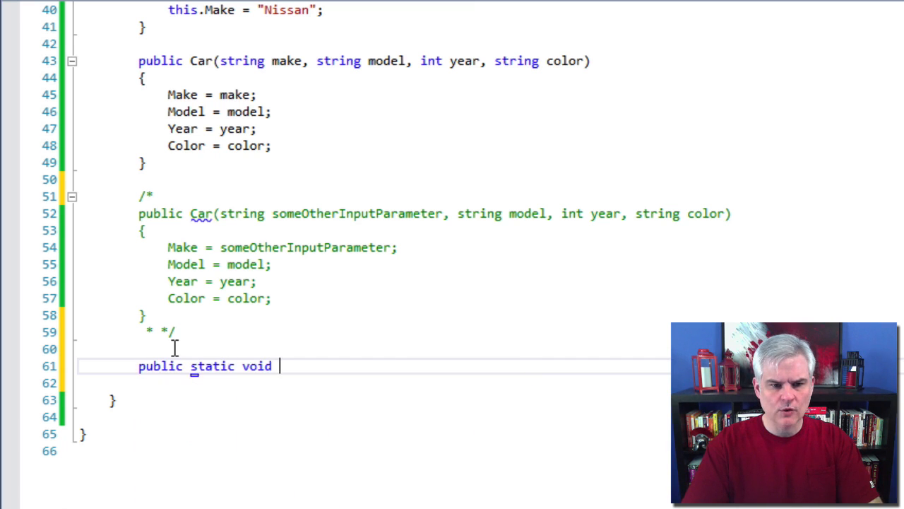
{"action": "type", "text": "MyMethod()"}
{"action": "left_click", "coordinate": [371, 383]}
{"action": "type", "text": "{"}
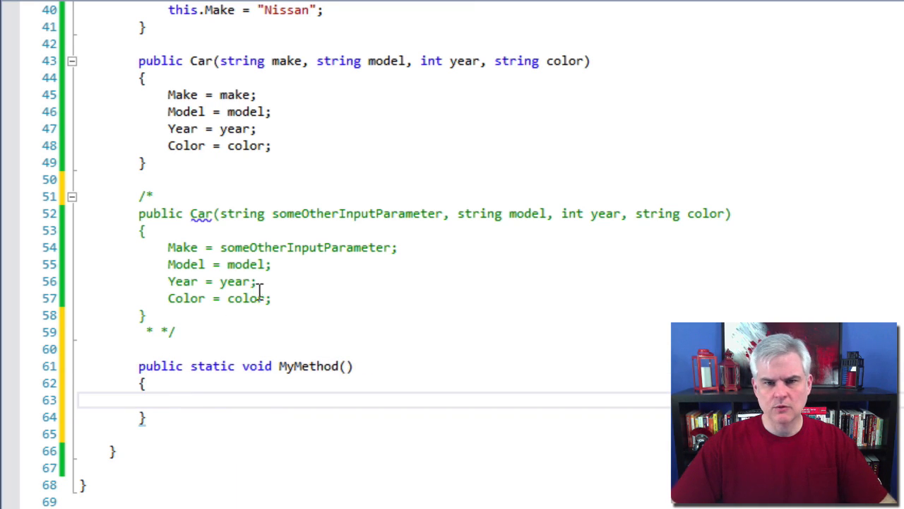
{"action": "scroll", "scroll_direction": "up", "scroll_amount": 3}
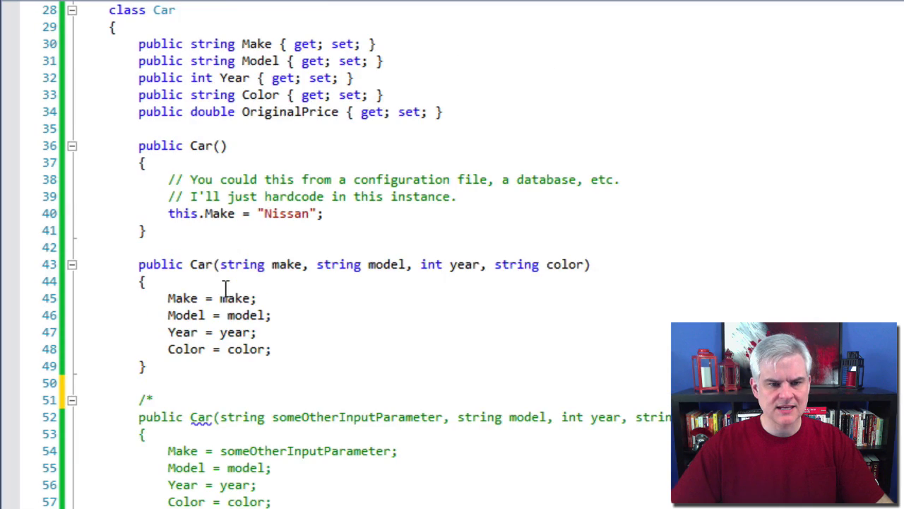
- After myCar = null; in Main, add a line and start typing Car. for MyMethod
{"action": "scroll", "scroll_direction": "up", "scroll_amount": 3}
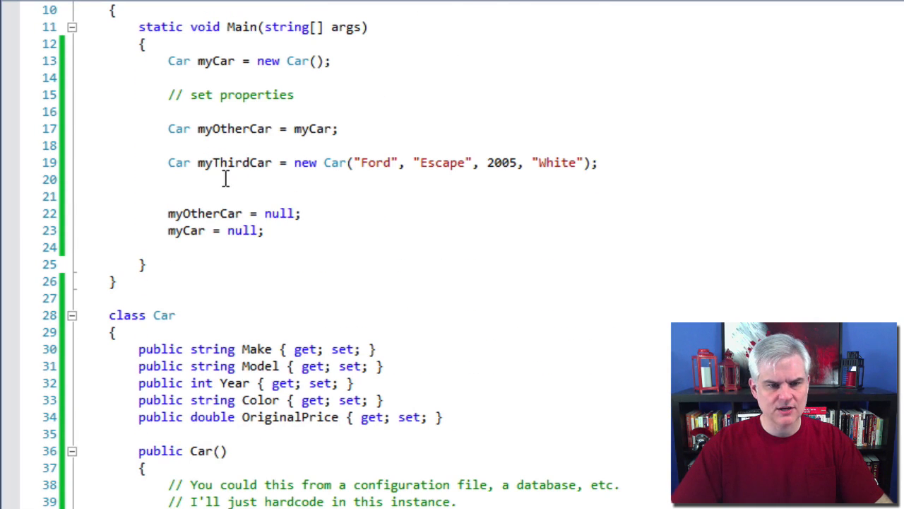
{"action": "key", "text": "enter"}
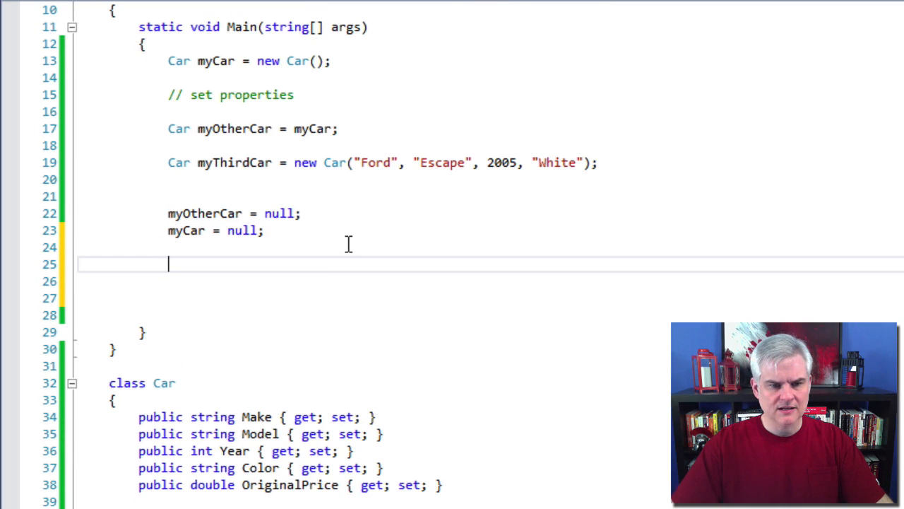
{"action": "mouse_move", "coordinate": [250, 109]}
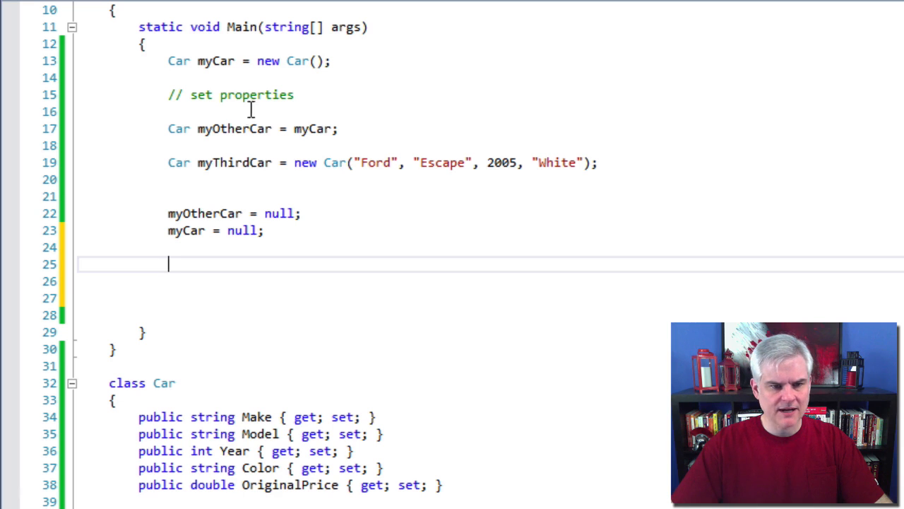
{"action": "mouse_move", "coordinate": [477, 258]}
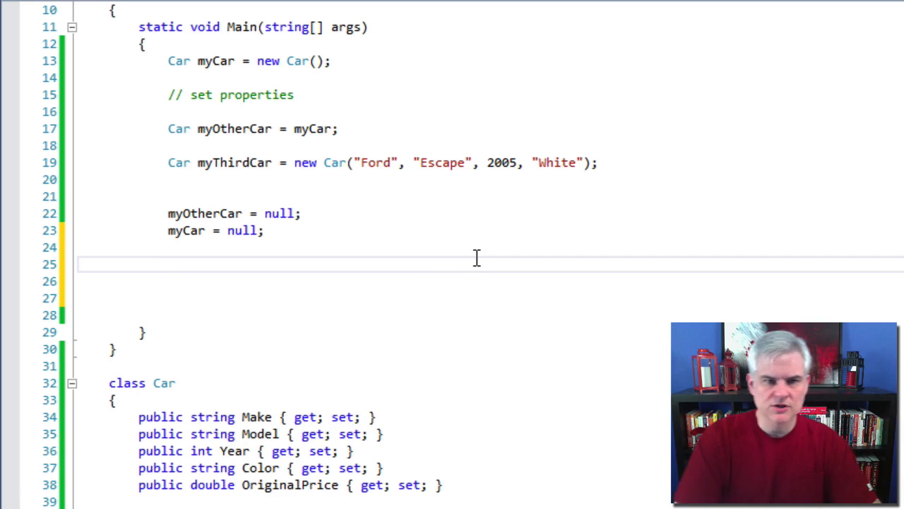
{"action": "type", "text": "Car."}
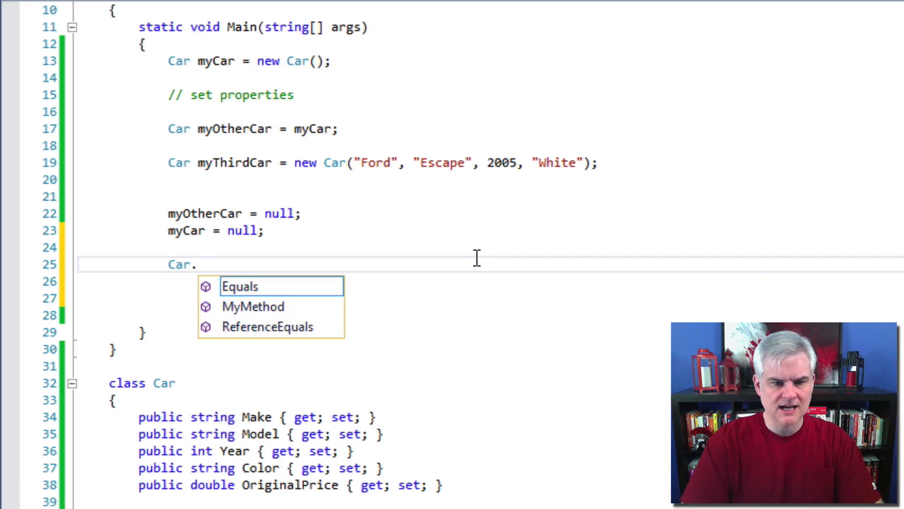